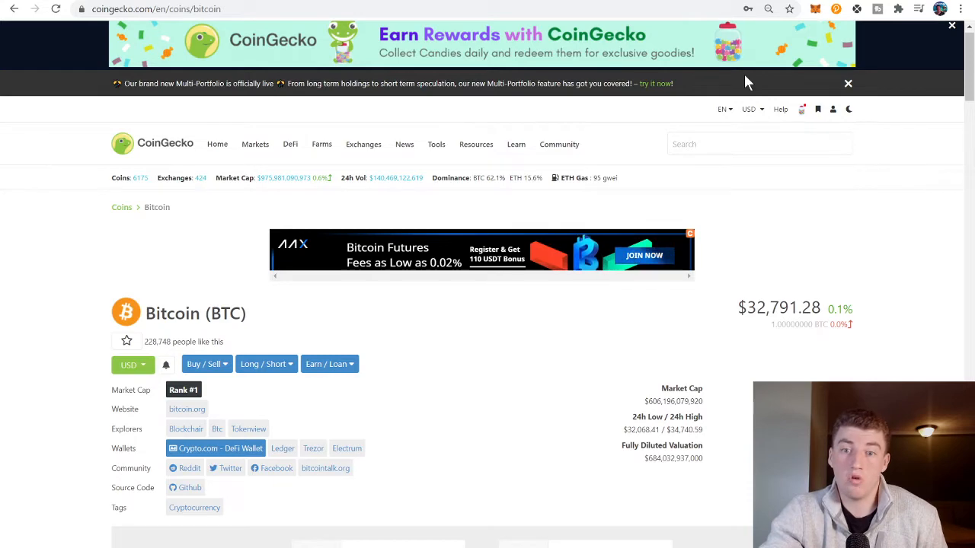
mouse_move(701, 337)
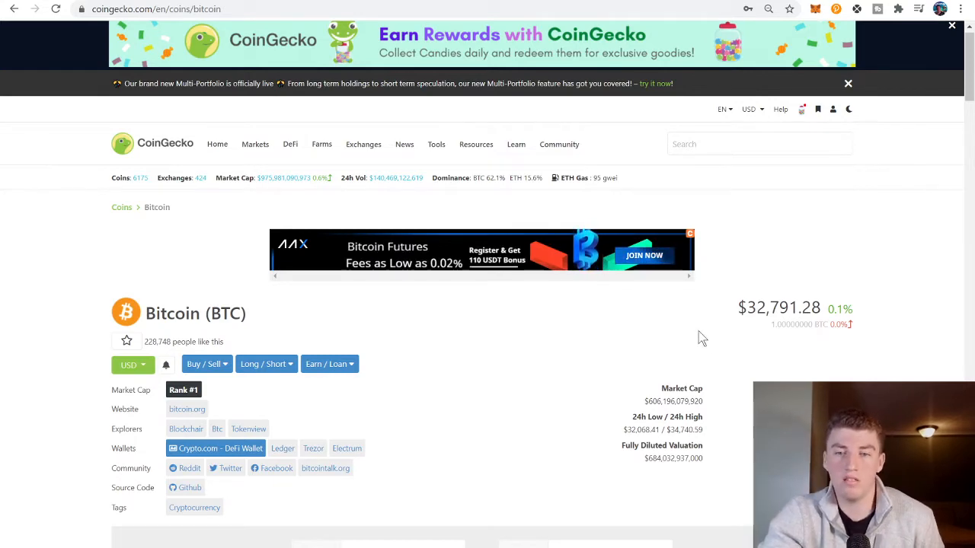
Scroll the CoinGecko Bitcoin page to its price stats and 90-day chart, then back up.
scroll(down, 3)
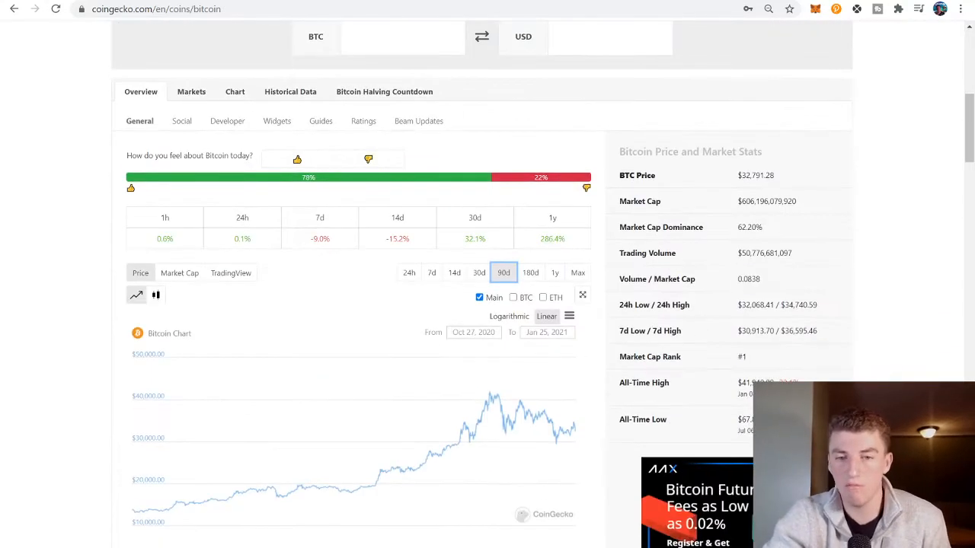
mouse_move(643, 383)
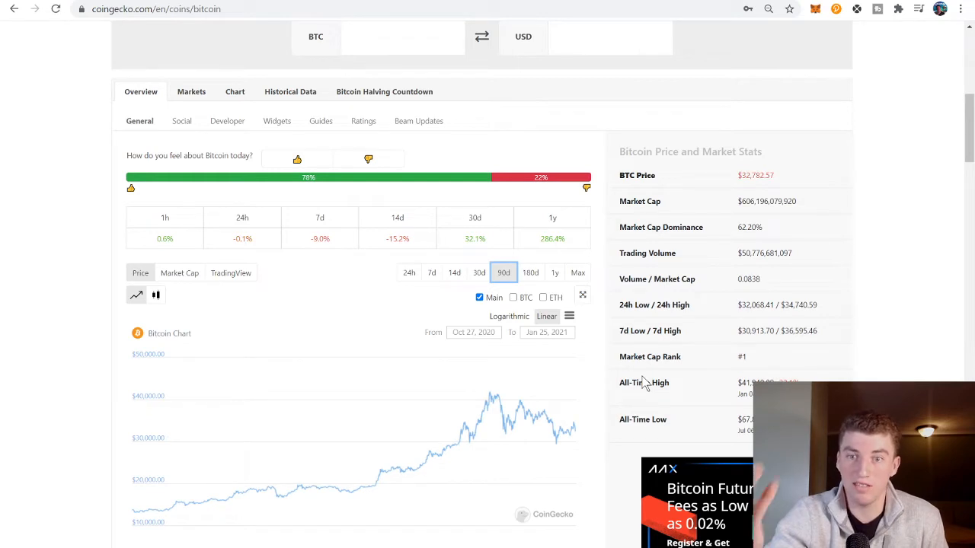
mouse_move(408, 478)
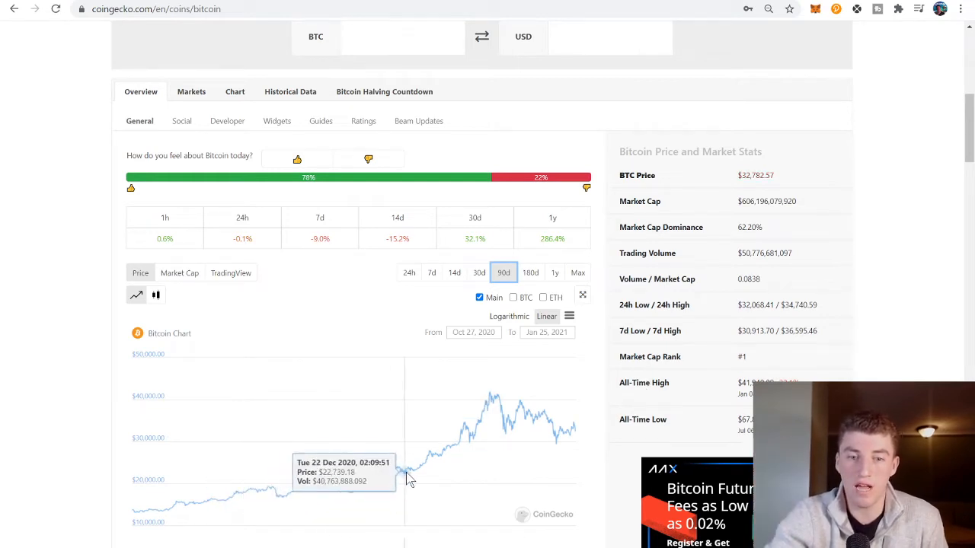
mouse_move(408, 476)
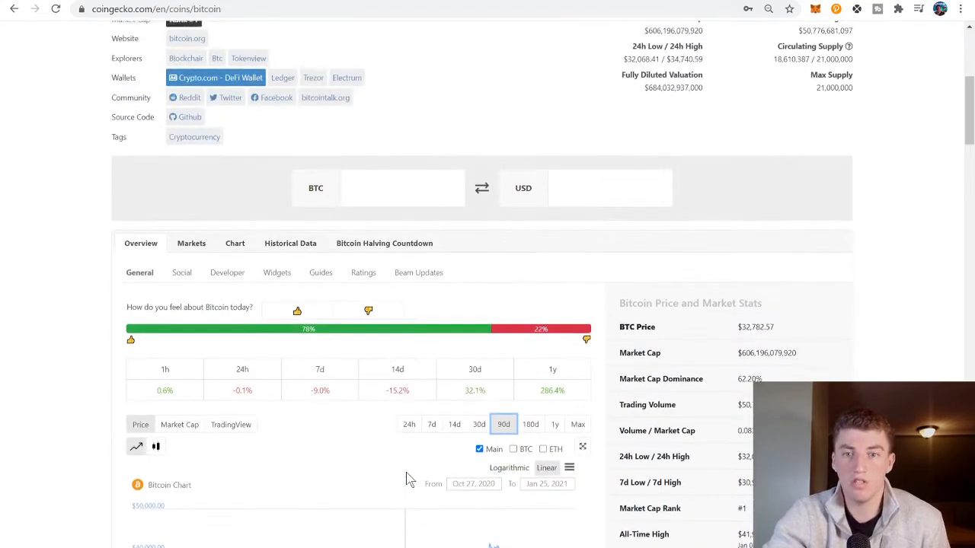
scroll(up, 3)
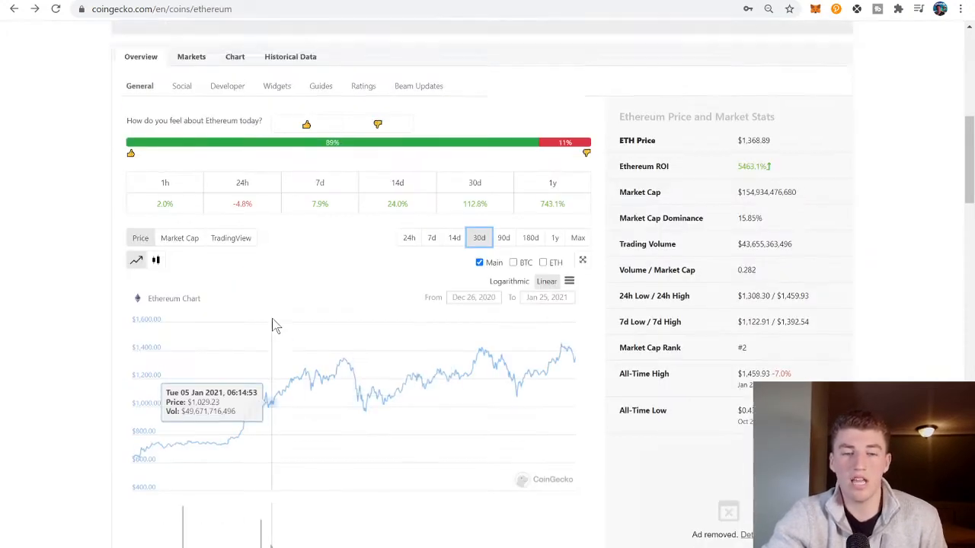
Scroll the Ethereum page to the Overview showing the 30-day chart and market stats.
scroll(up, 3)
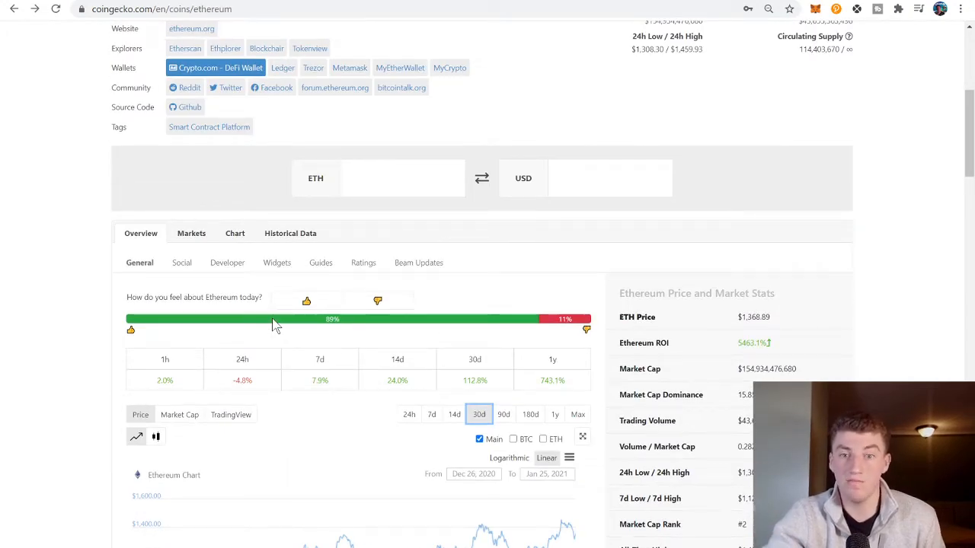
scroll(up, 3)
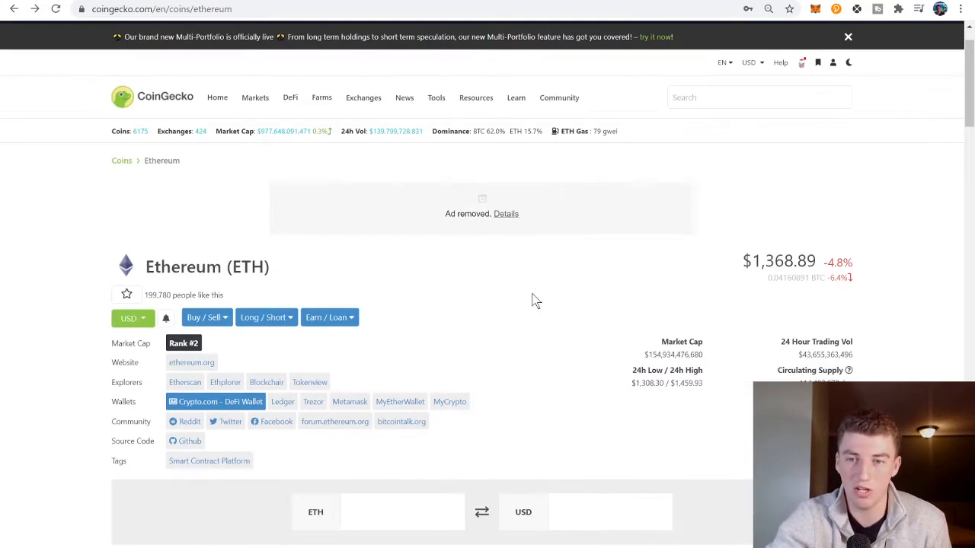
scroll(down, 3)
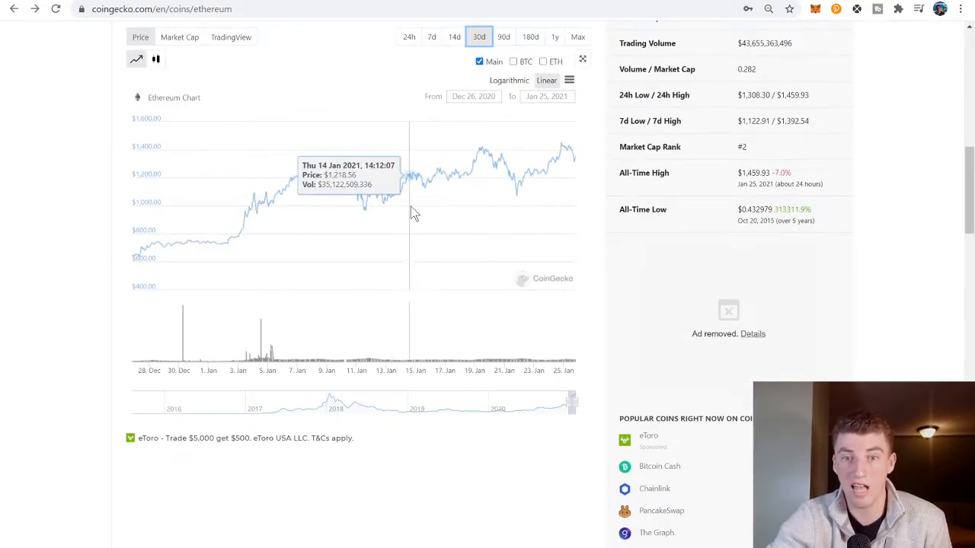
scroll(up, 3)
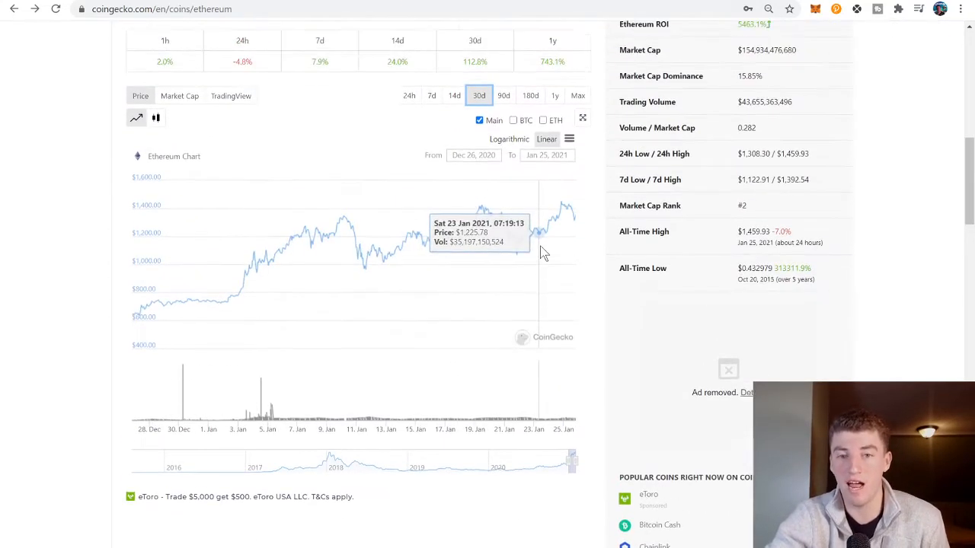
scroll(up, 3)
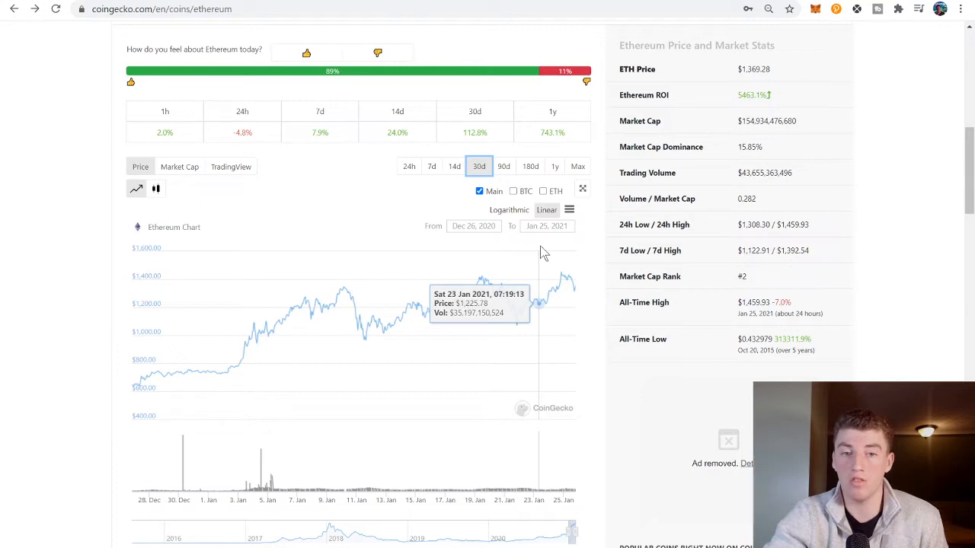
scroll(up, 3)
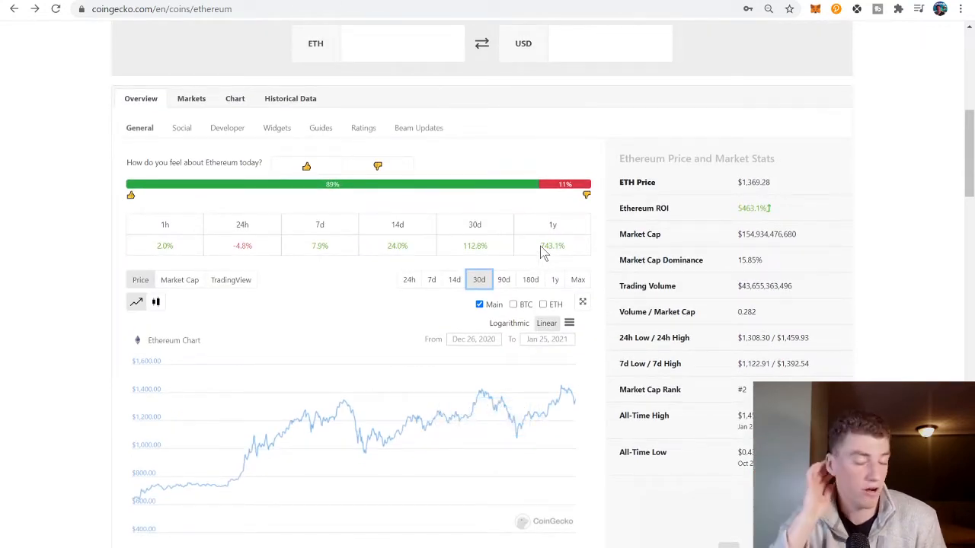
scroll(up, 3)
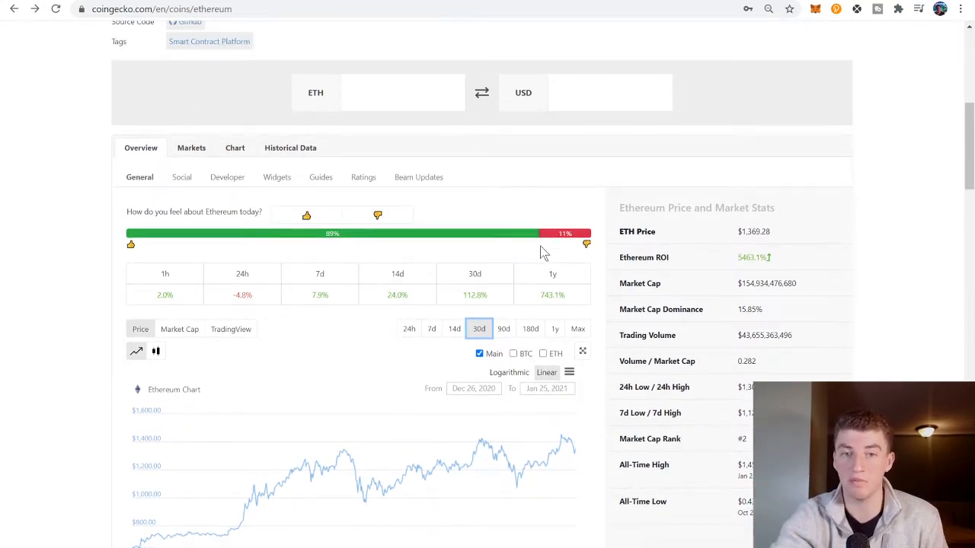
scroll(up, 3)
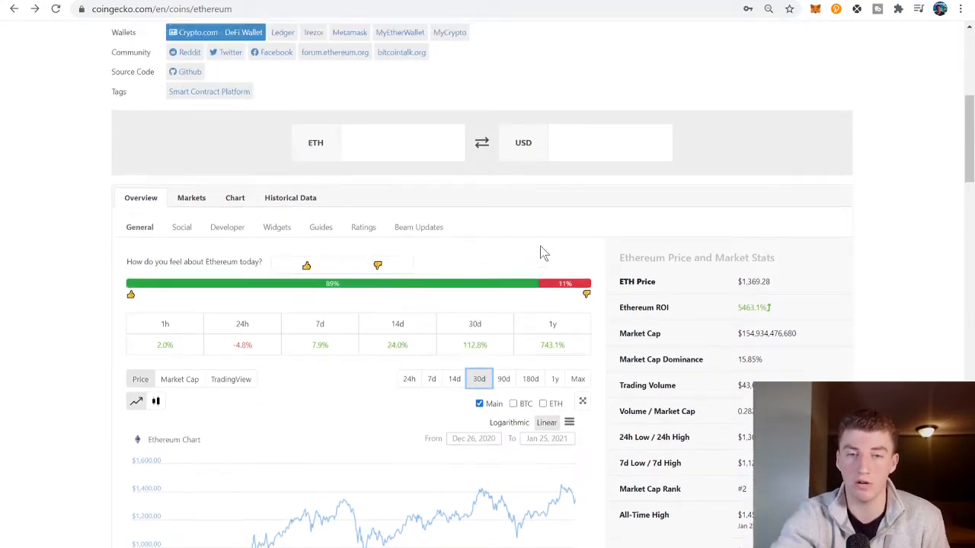
scroll(up, 3)
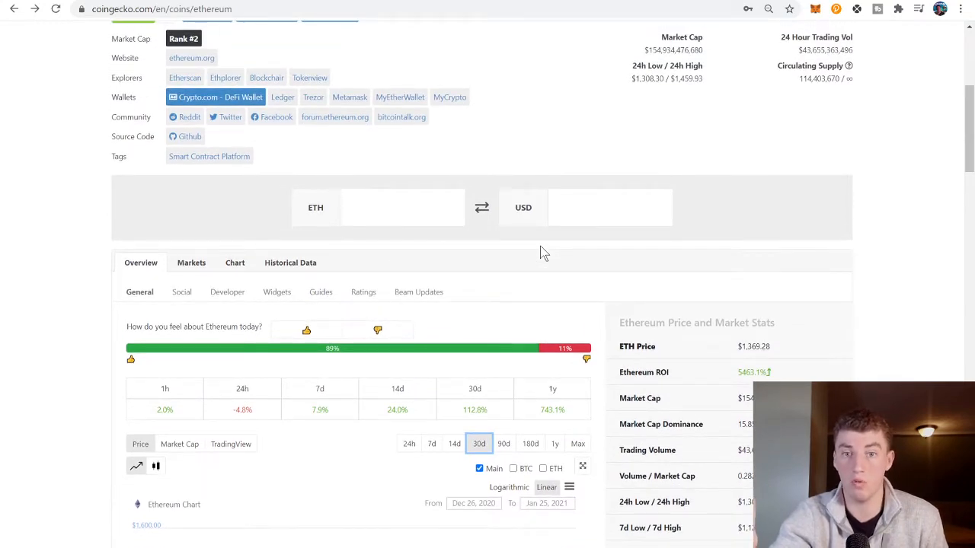
scroll(up, 3)
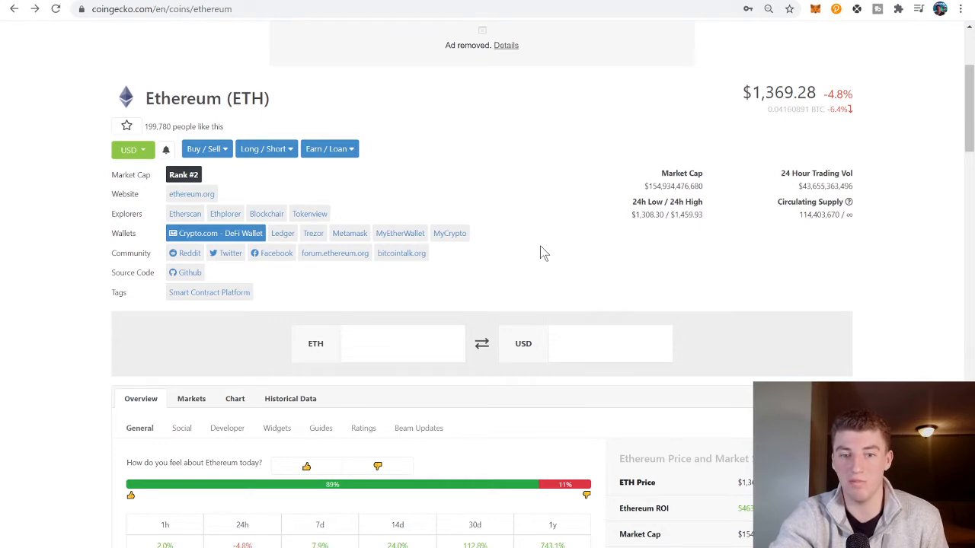
scroll(down, 3)
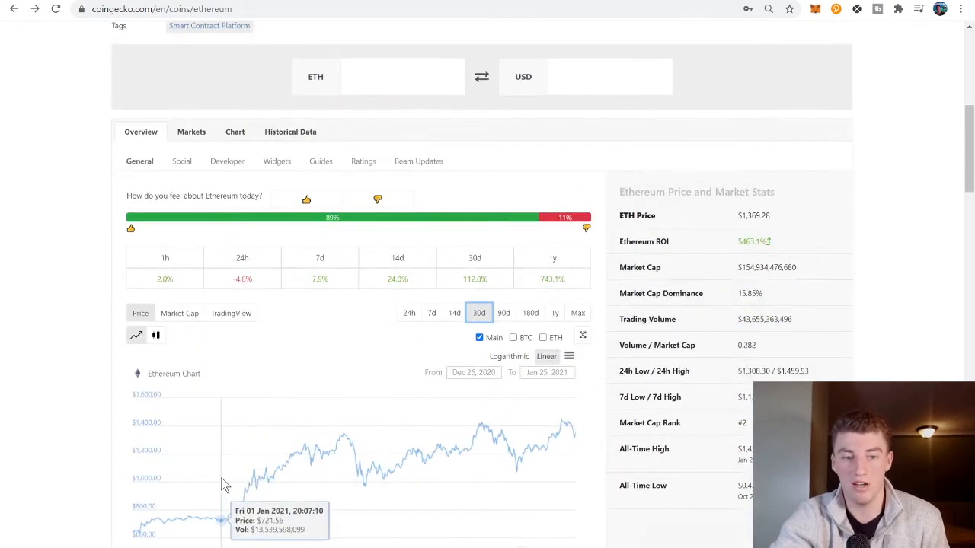
mouse_move(228, 486)
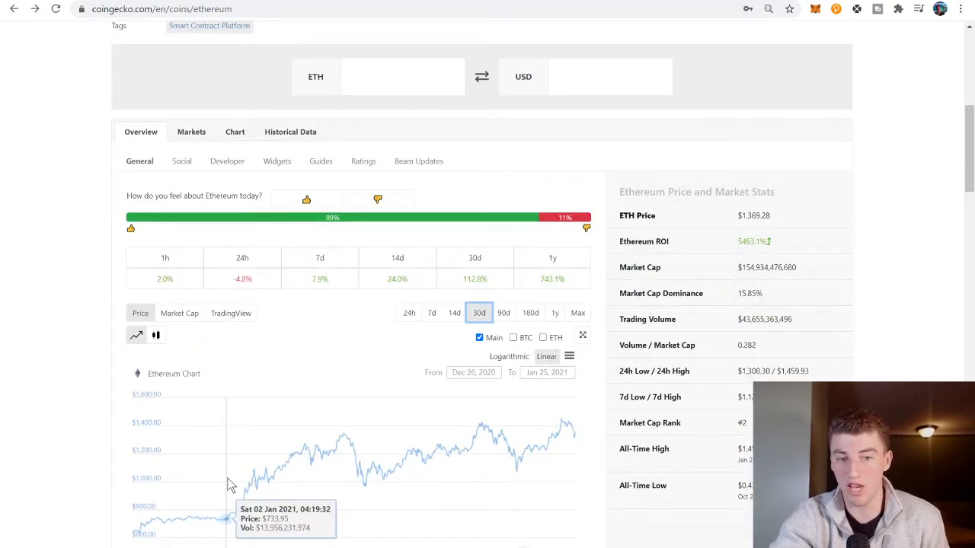
mouse_move(422, 516)
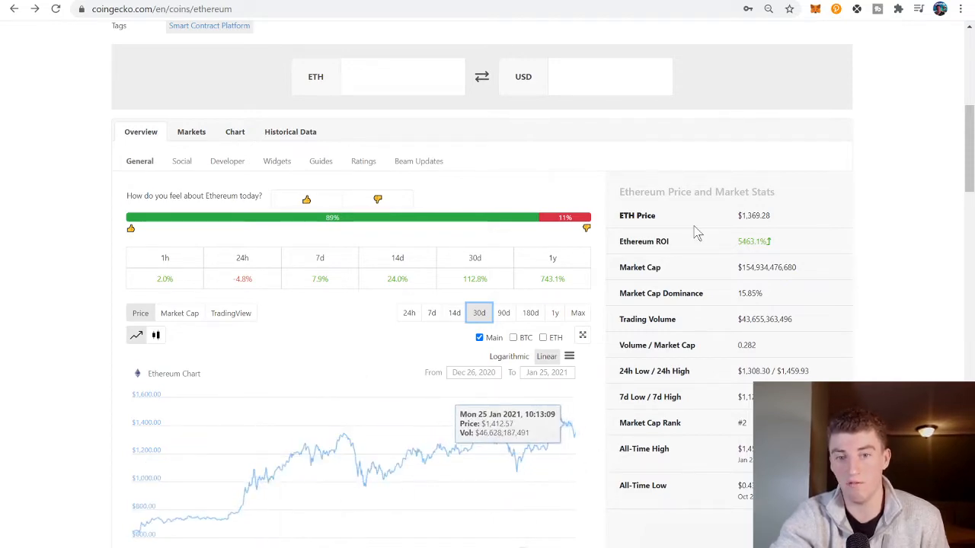
scroll(up, 3)
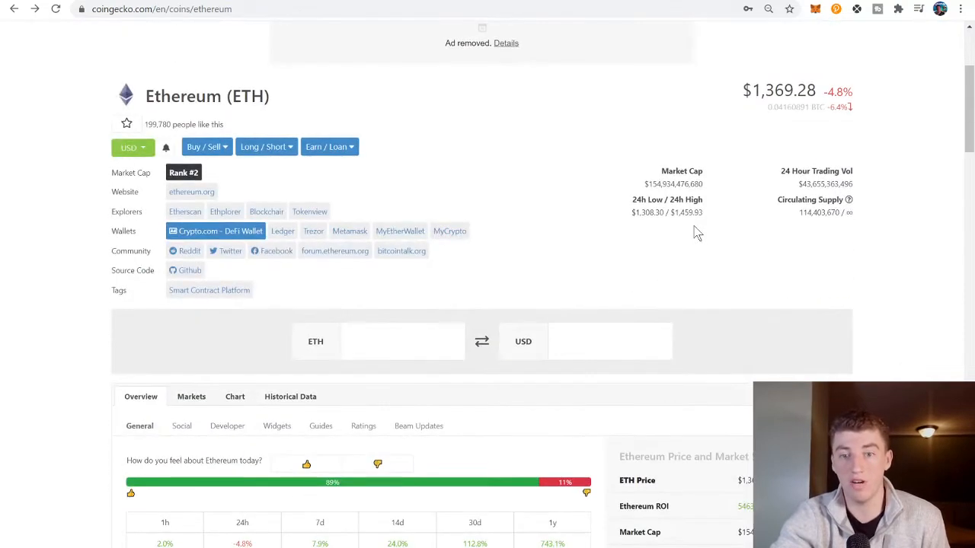
scroll(down, 3)
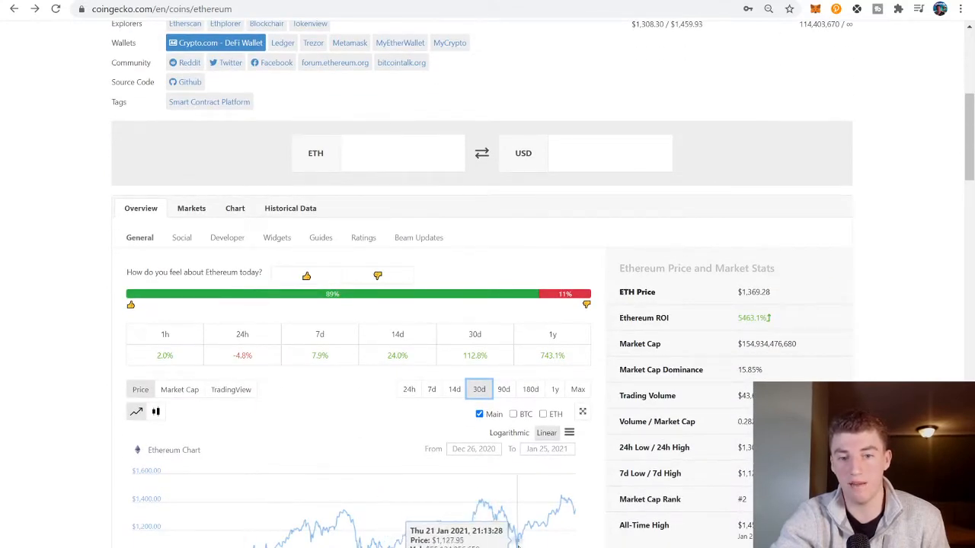
mouse_move(533, 540)
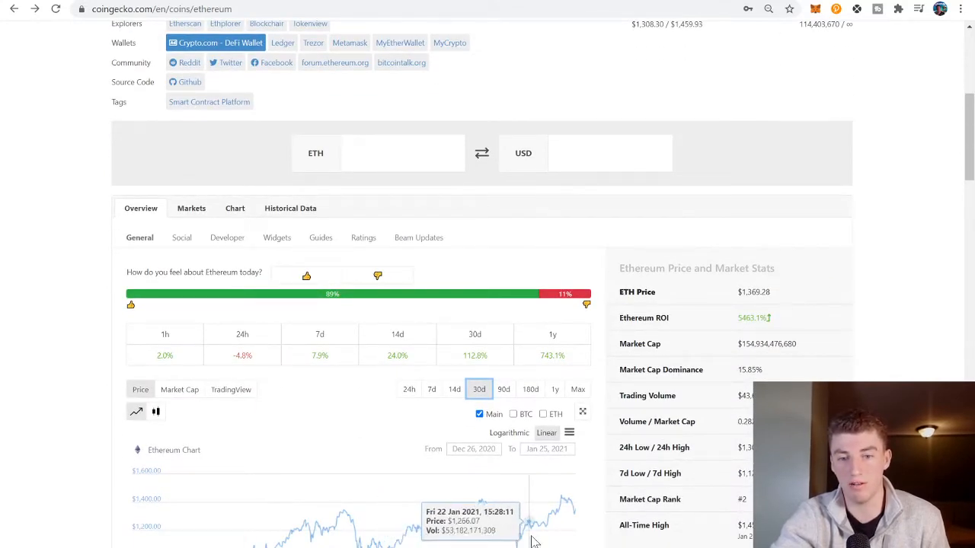
mouse_move(537, 529)
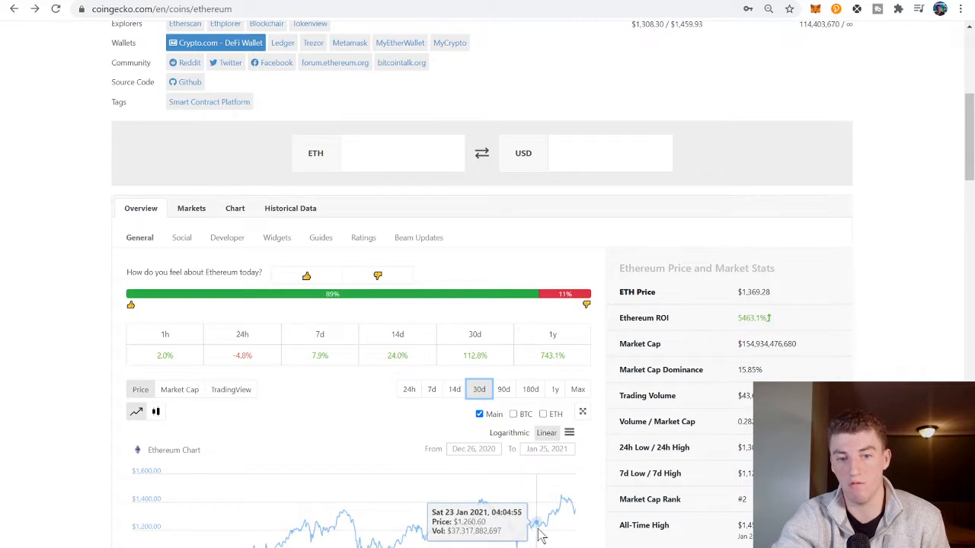
mouse_move(602, 522)
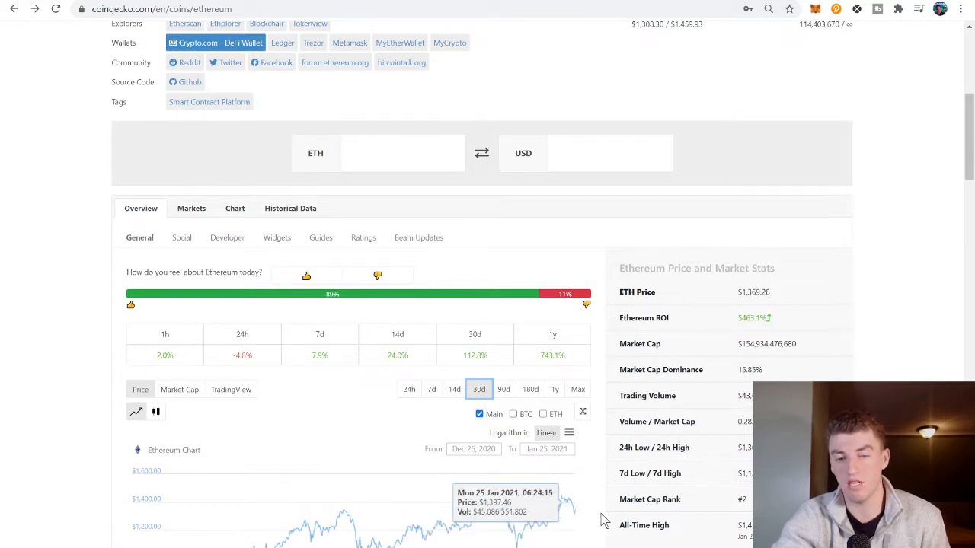
scroll(up, 3)
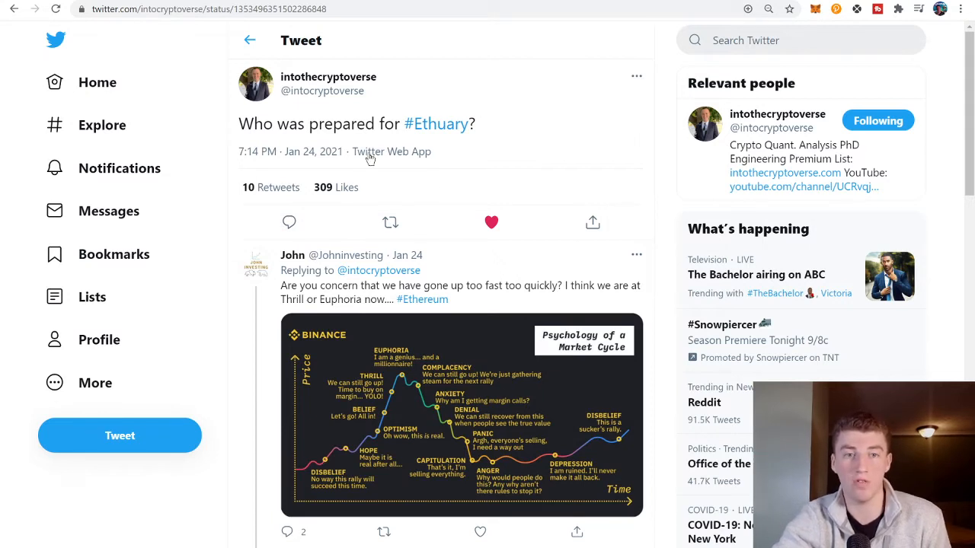
mouse_move(362, 156)
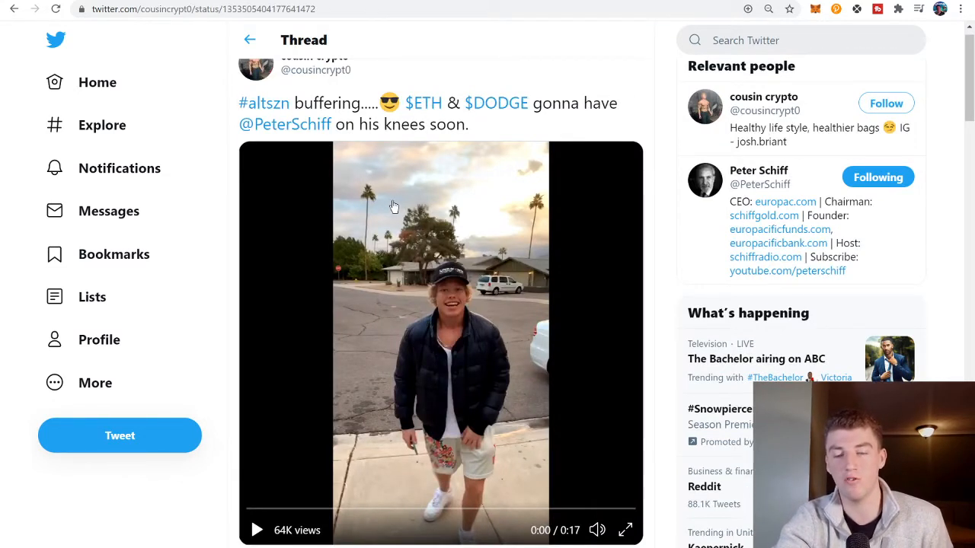
mouse_move(365, 202)
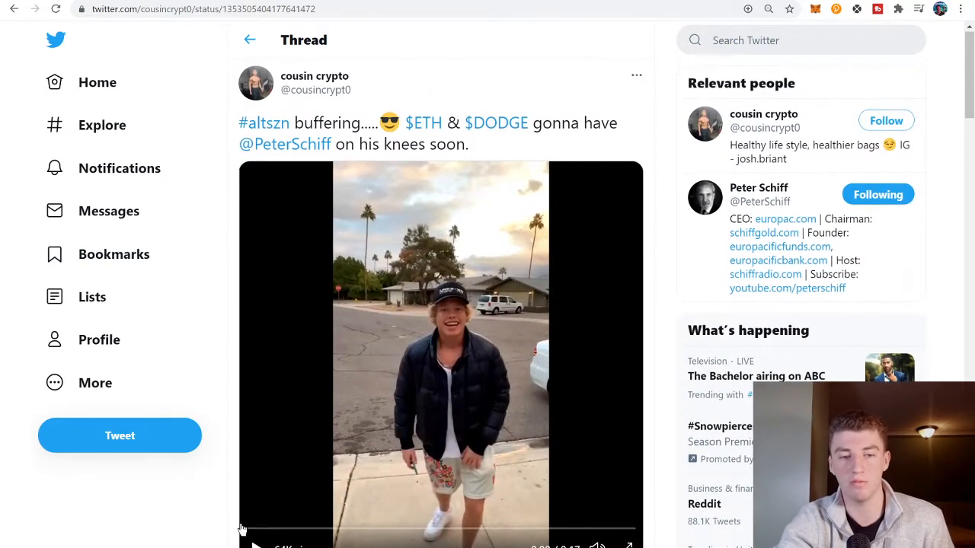
Play the $ETH and $DODGE cousin crypto video clip, then restart it from the beginning.
click(440, 353)
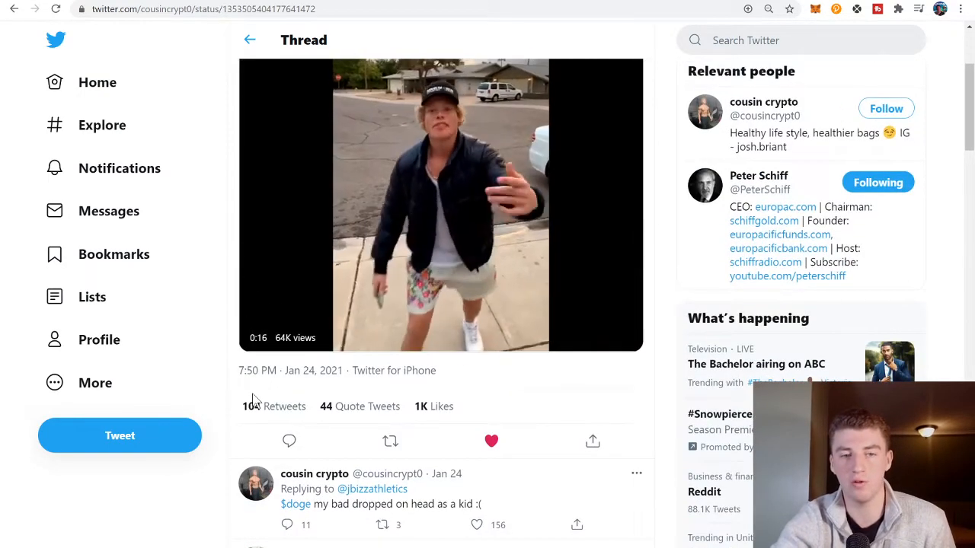
click(441, 204)
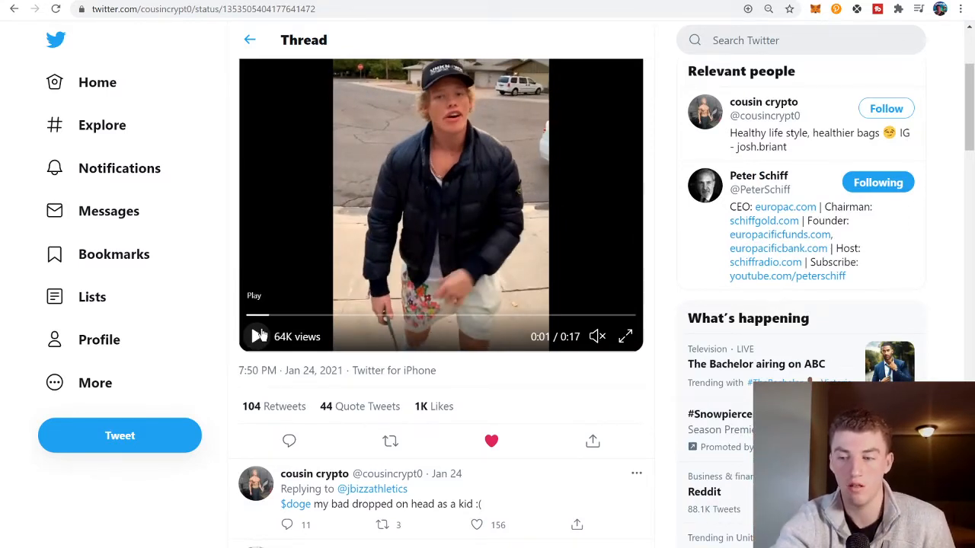
scroll(up, 3)
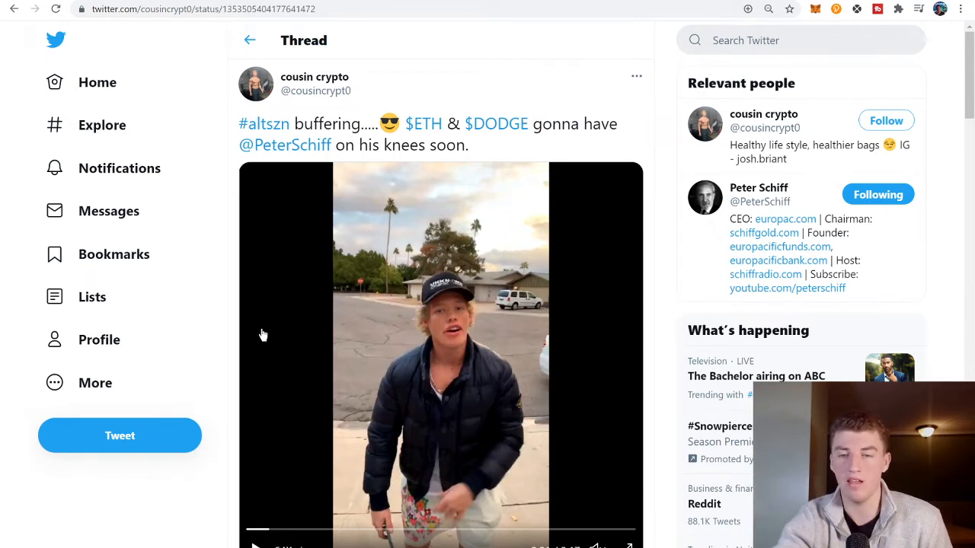
mouse_move(191, 222)
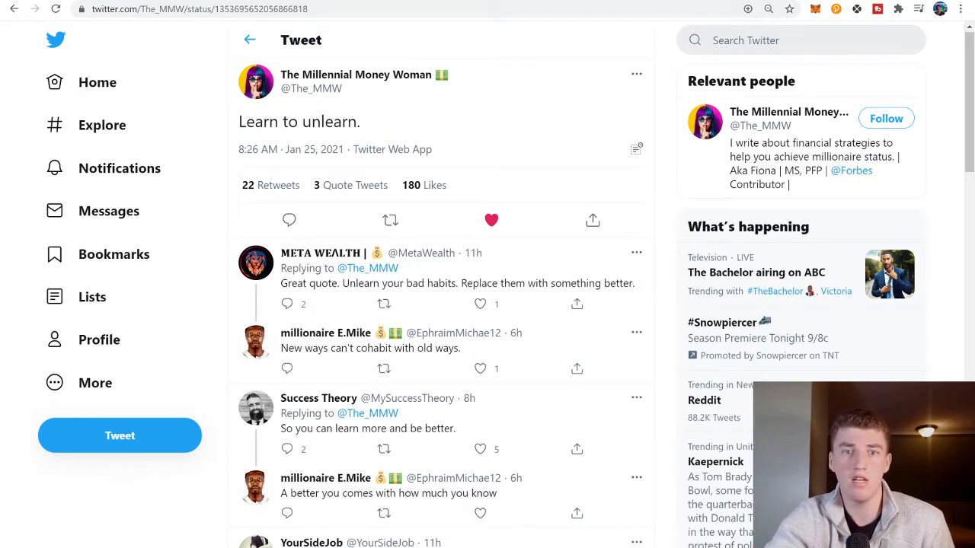
mouse_move(360, 179)
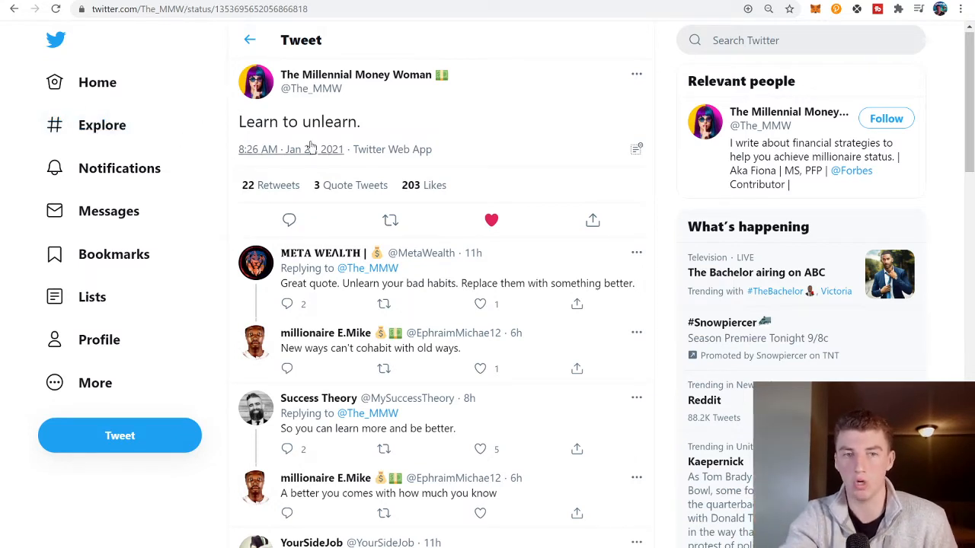
mouse_move(224, 108)
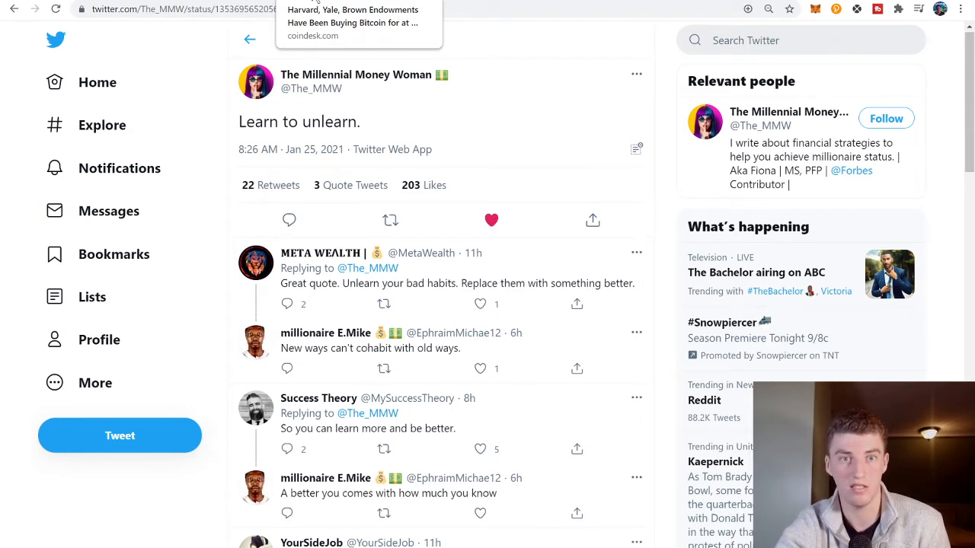
Read the CoinDesk endowments article from its headline down to the highlighted mid-2019 quote.
click(351, 23)
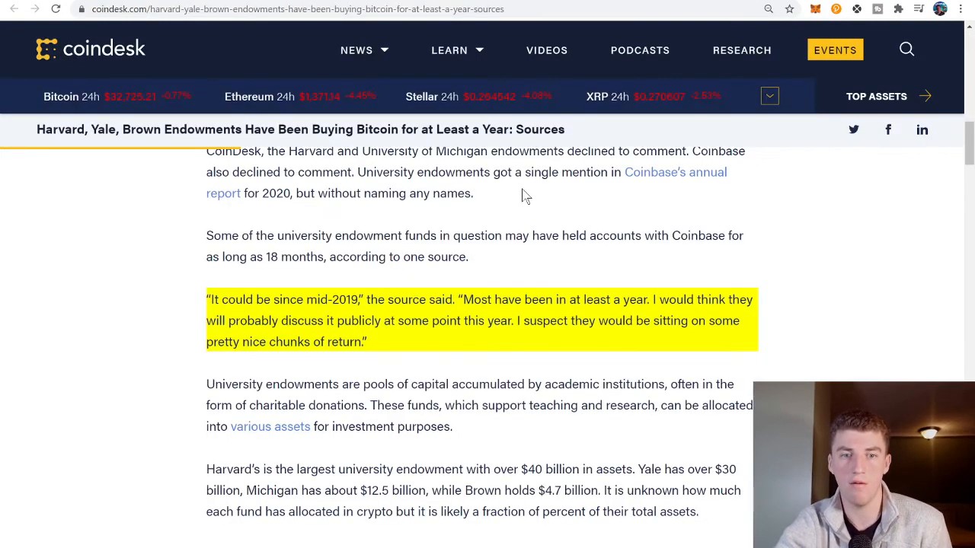
scroll(up, 3)
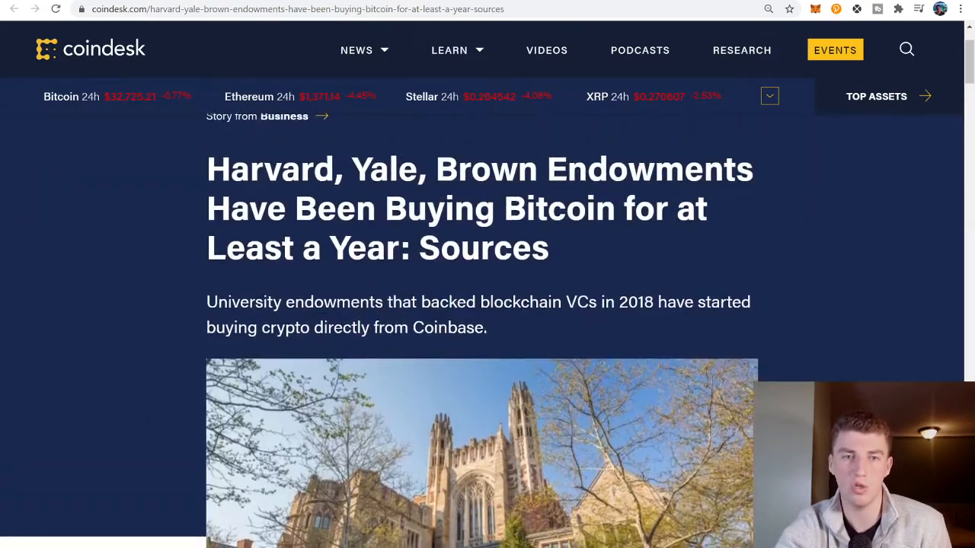
scroll(down, 3)
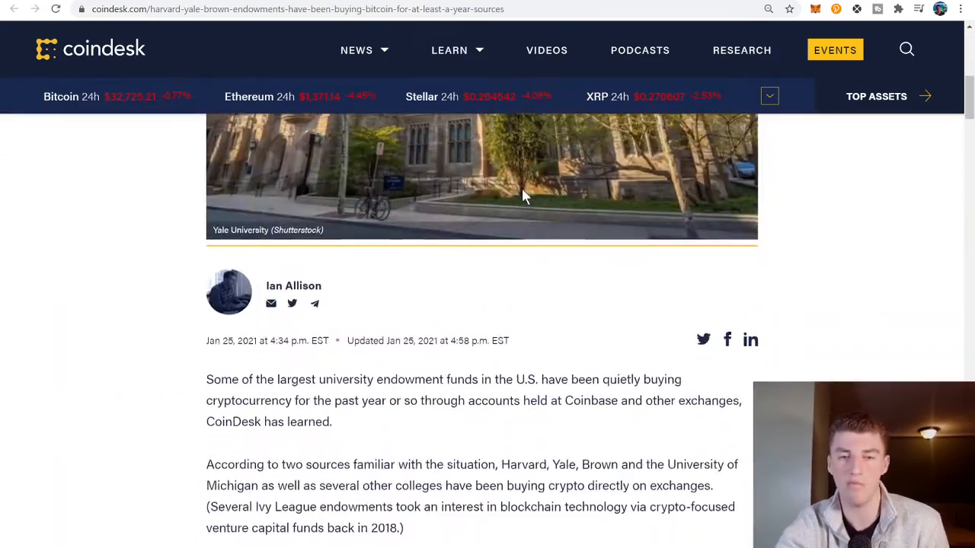
scroll(down, 3)
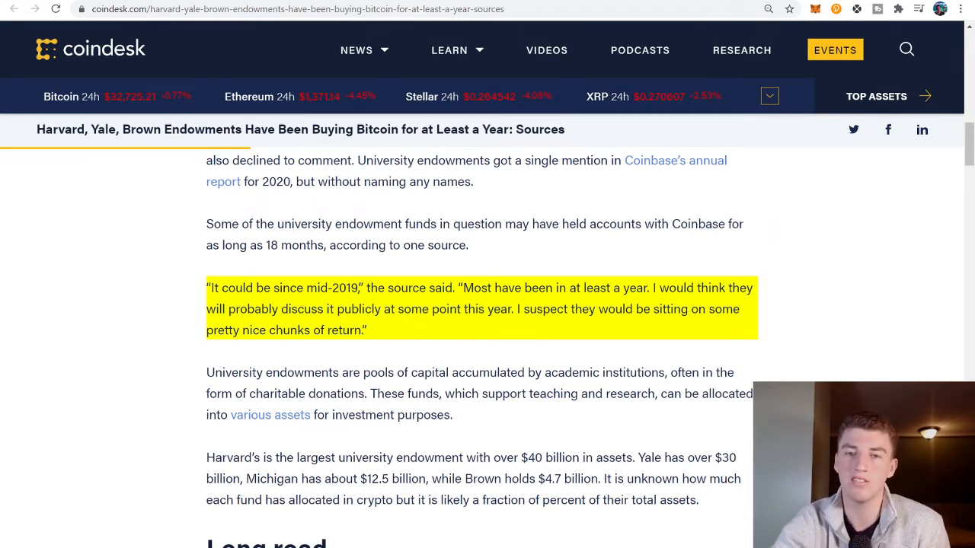
mouse_move(396, 342)
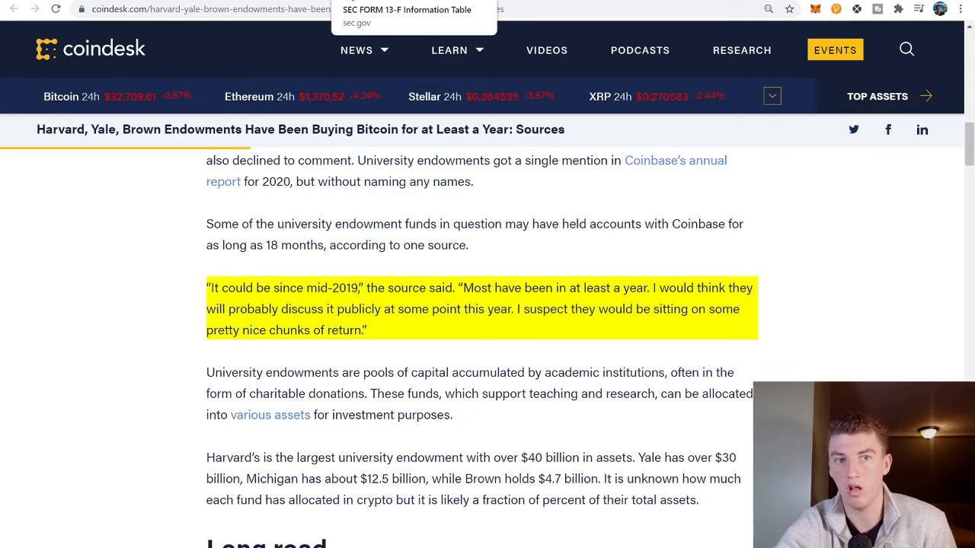
Scroll through the 13F information table, then go back to the Rothschild Investment Corp filing.
click(407, 9)
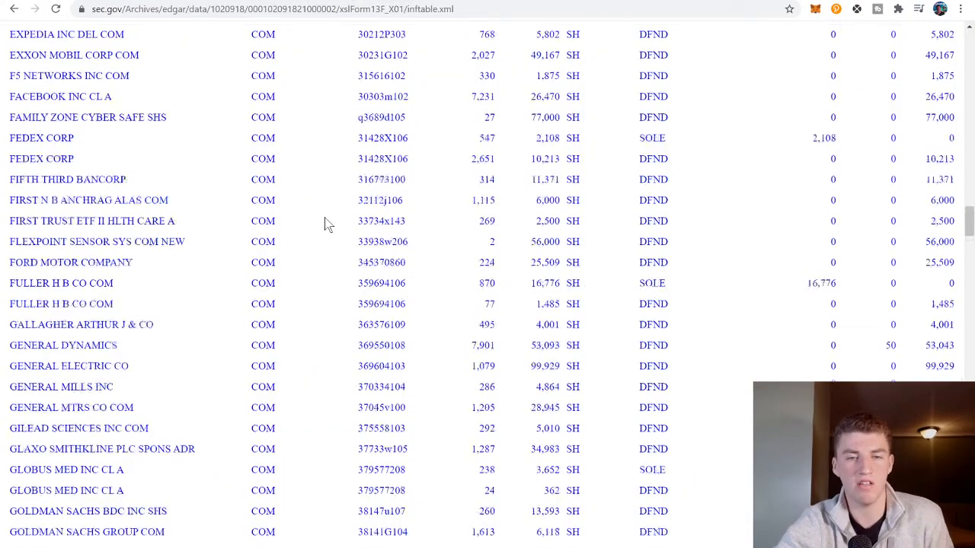
scroll(up, 3)
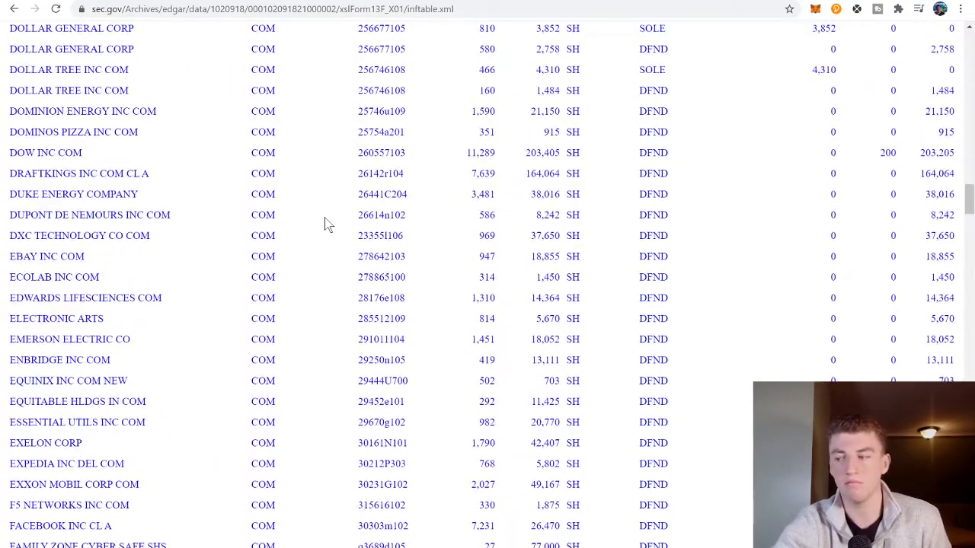
scroll(up, 3)
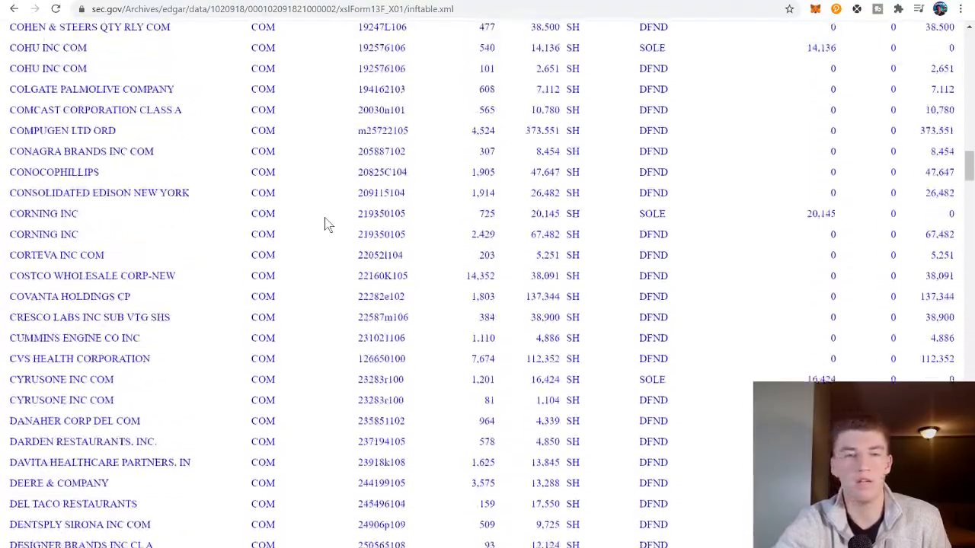
scroll(up, 3)
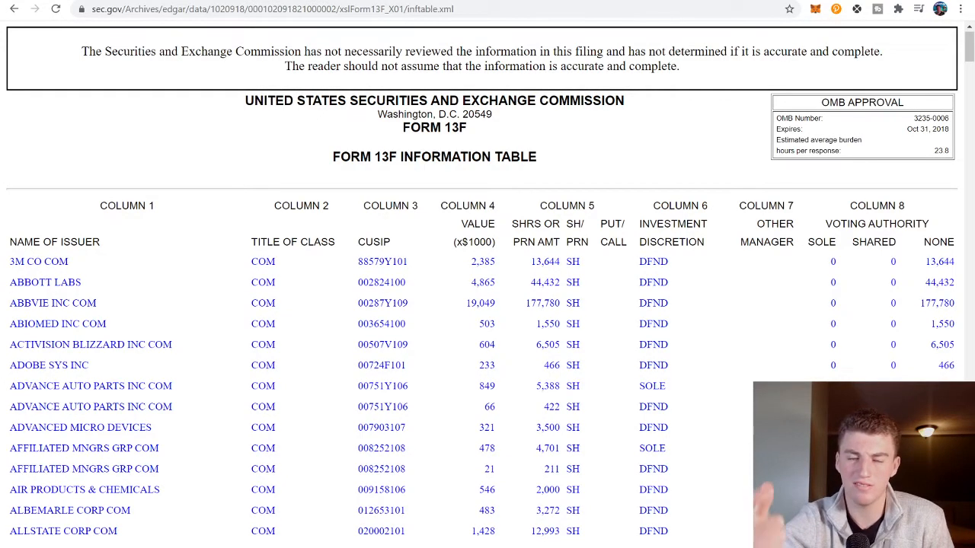
scroll(down, 3)
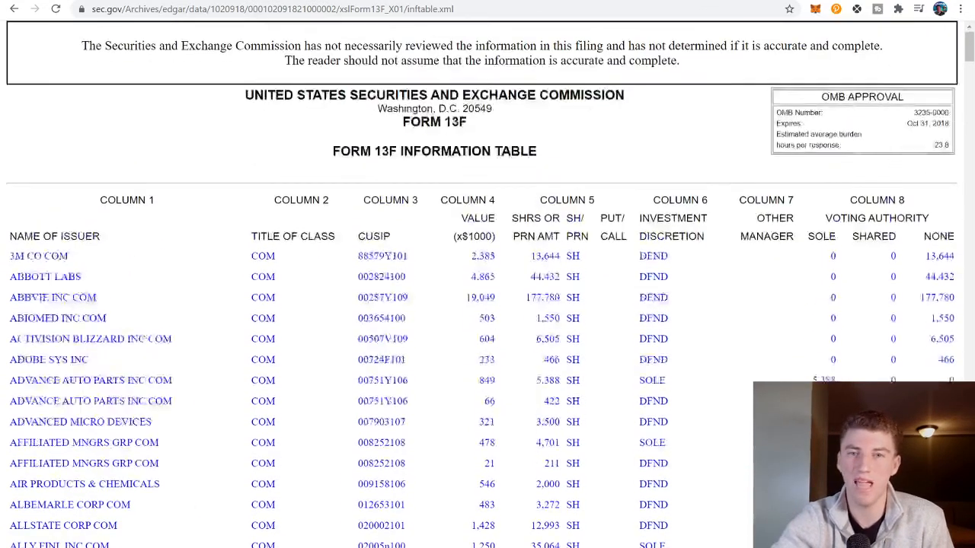
click(14, 10)
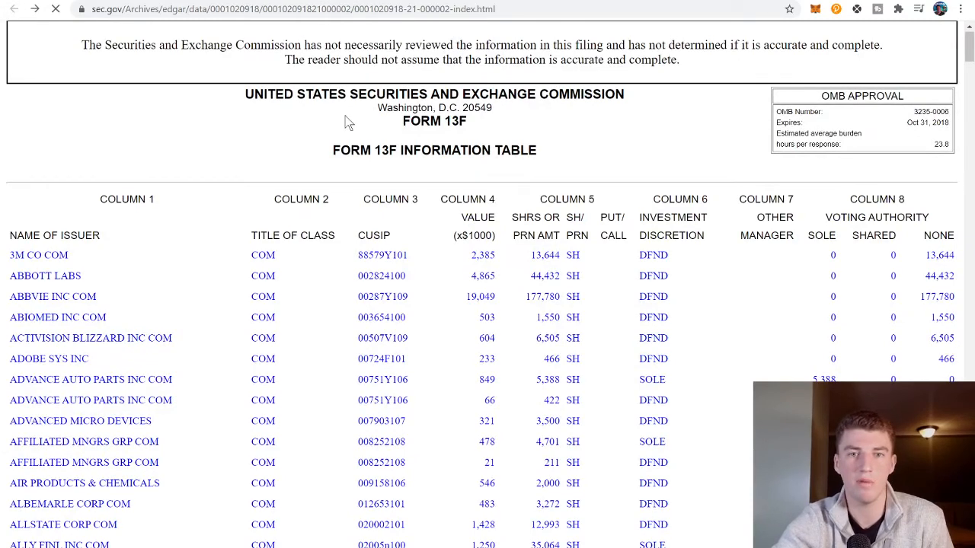
click(13, 9)
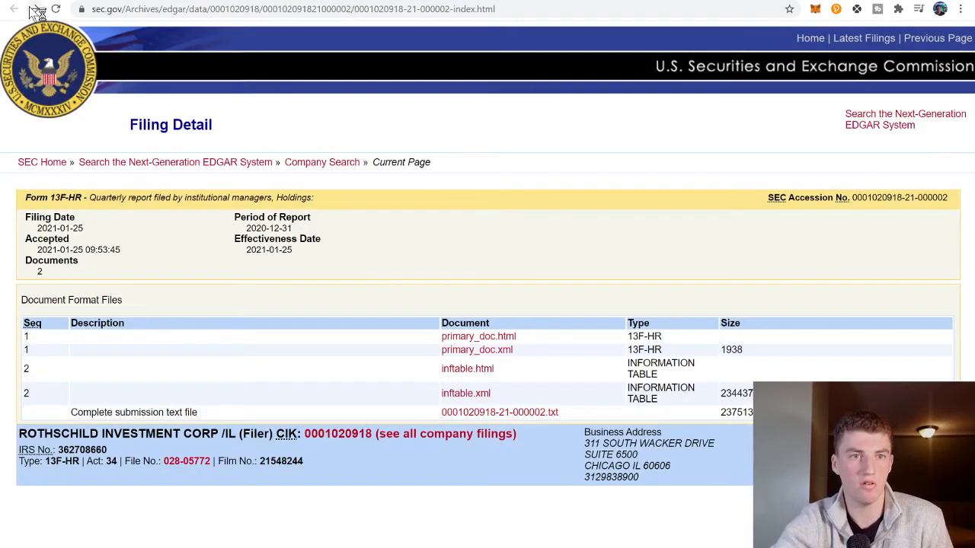
click(465, 393)
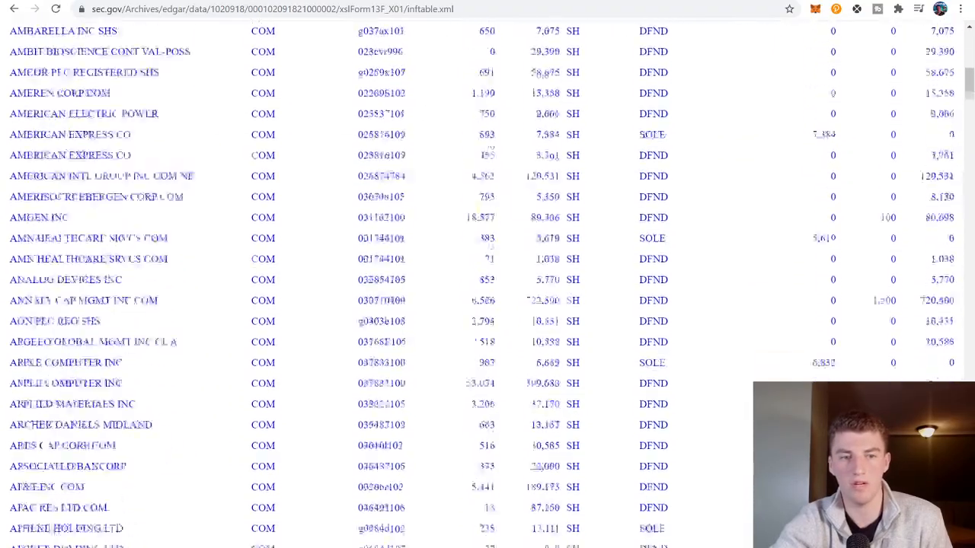
scroll(down, 3)
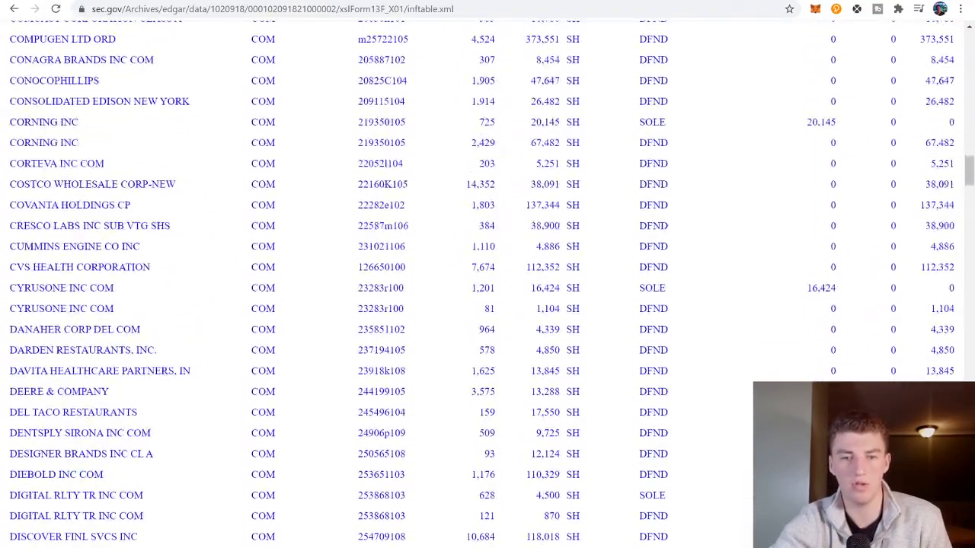
mouse_move(523, 252)
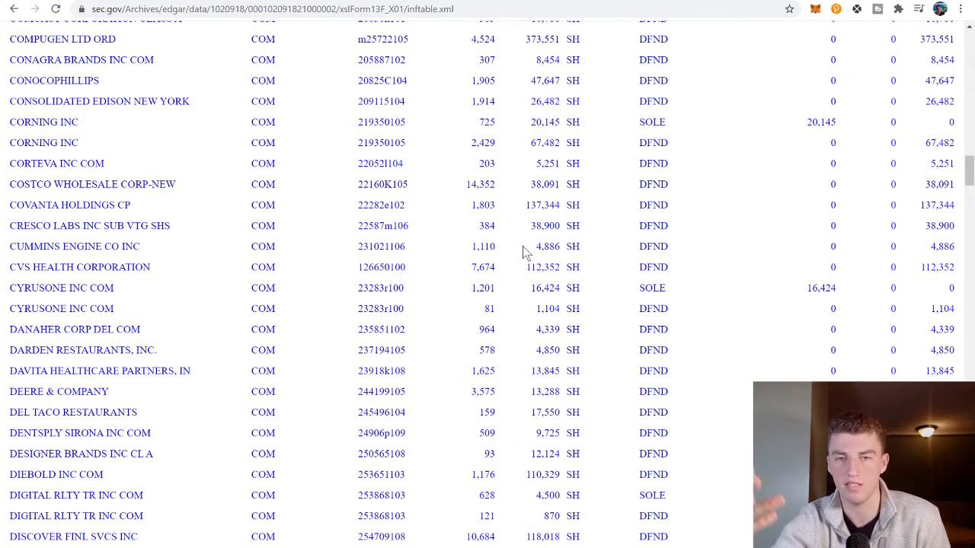
mouse_move(527, 104)
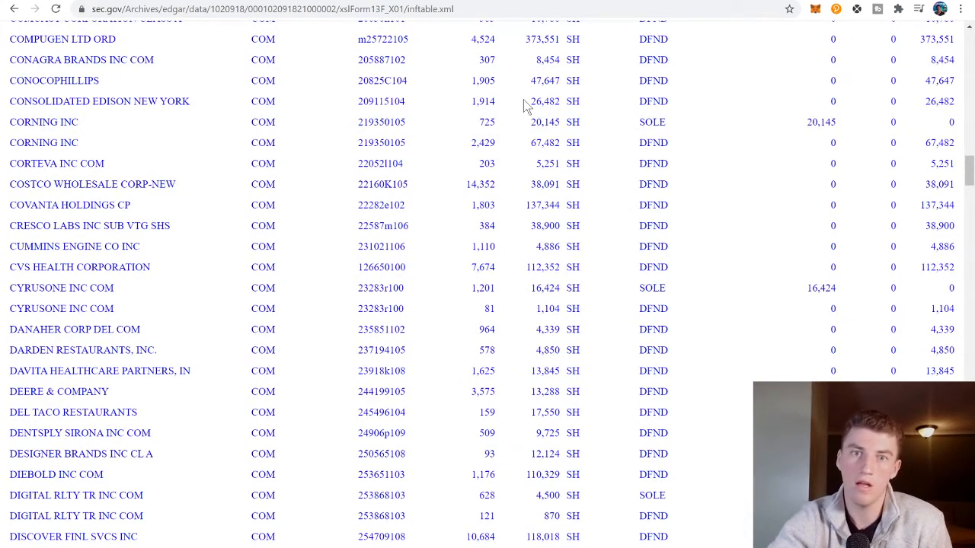
scroll(up, 3)
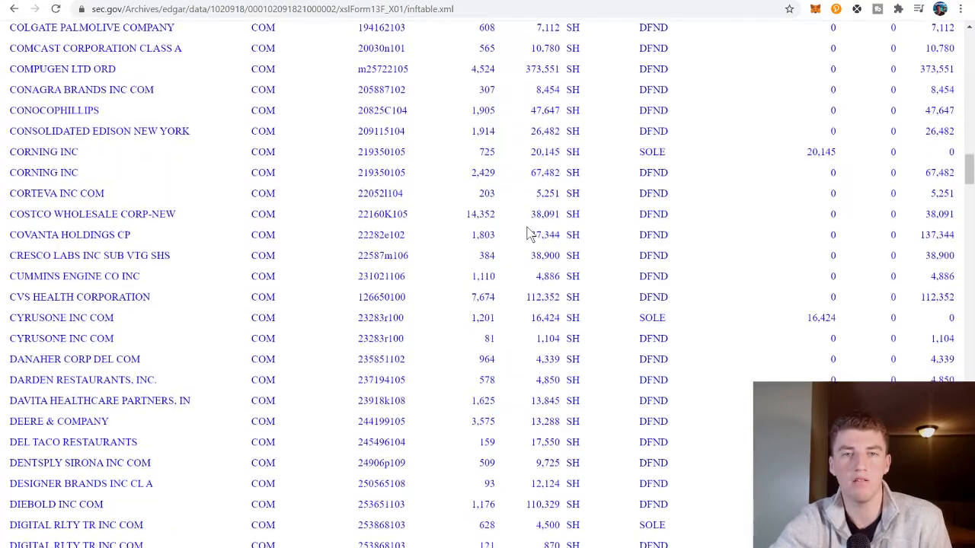
scroll(up, 3)
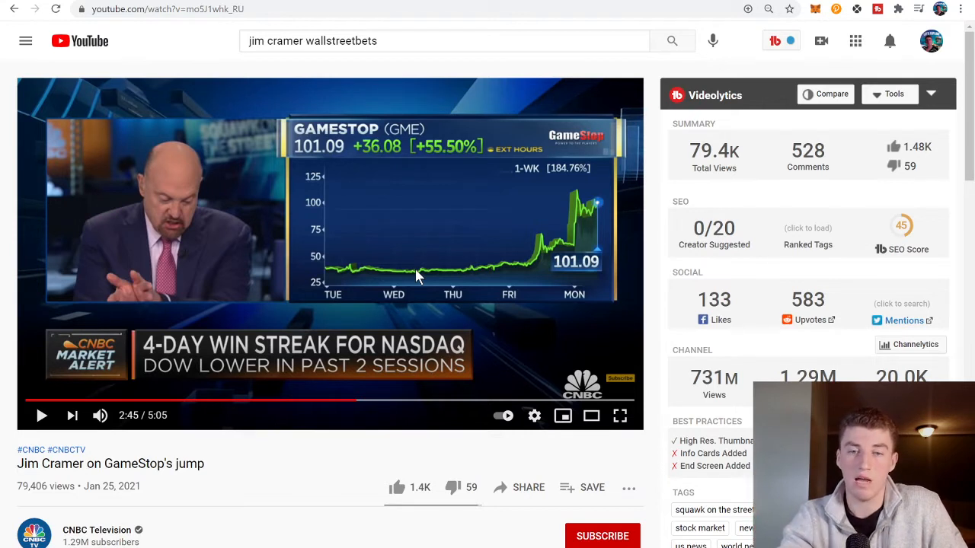
mouse_move(569, 340)
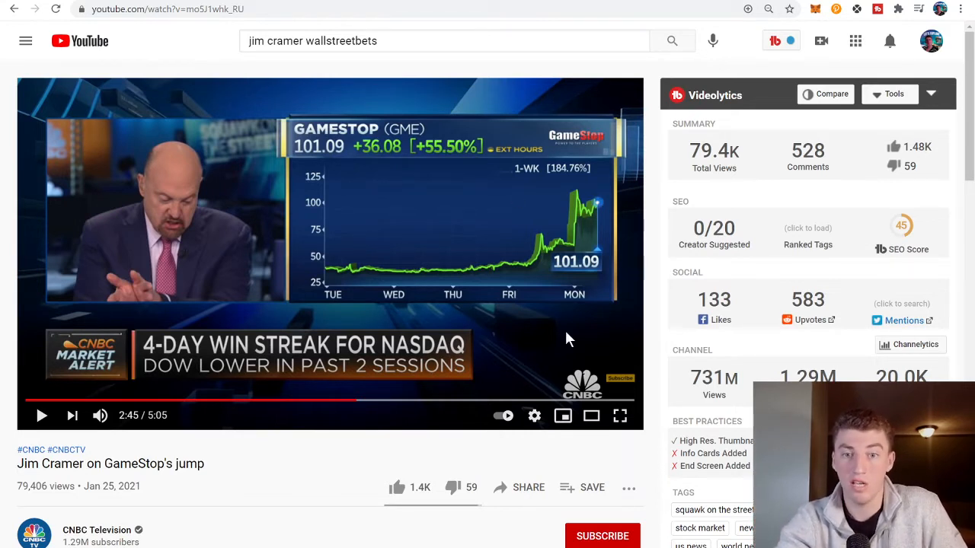
mouse_move(578, 263)
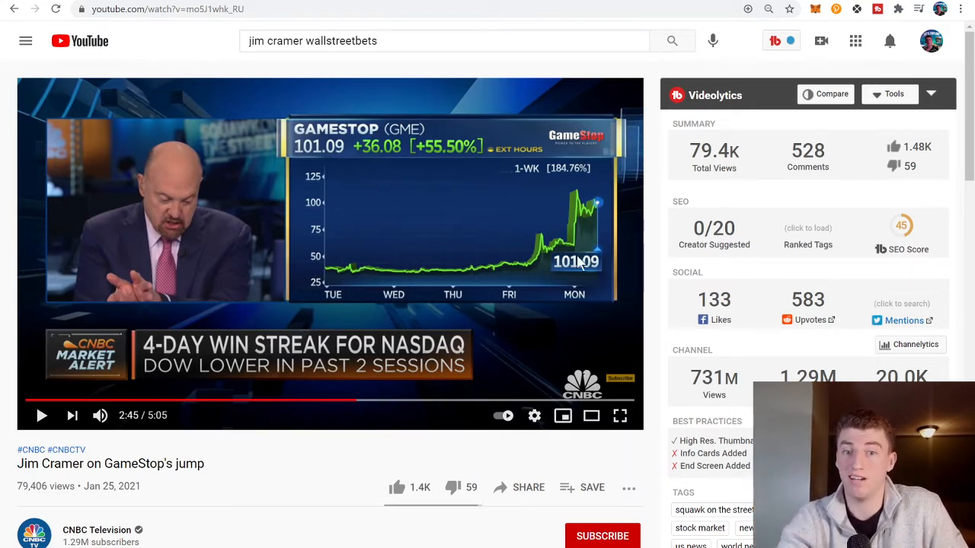
mouse_move(508, 281)
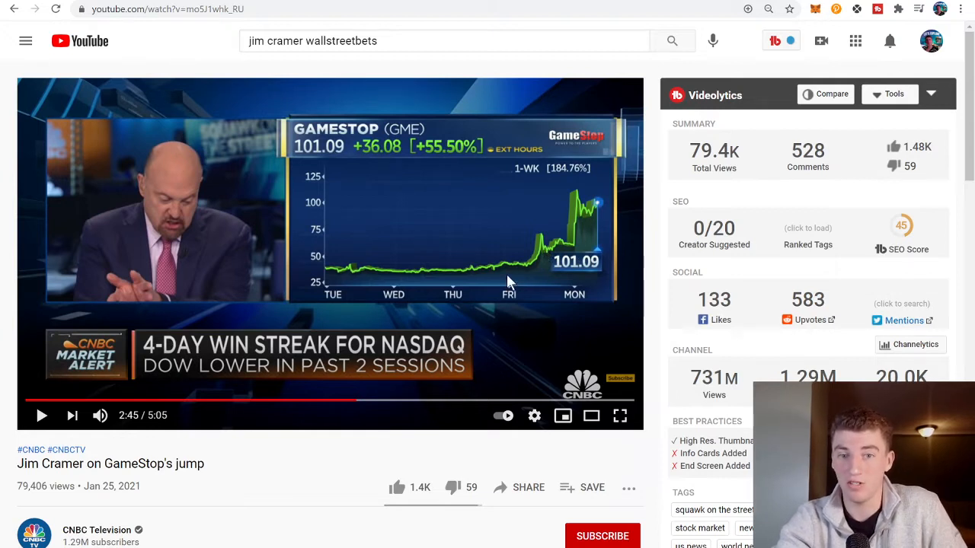
mouse_move(558, 227)
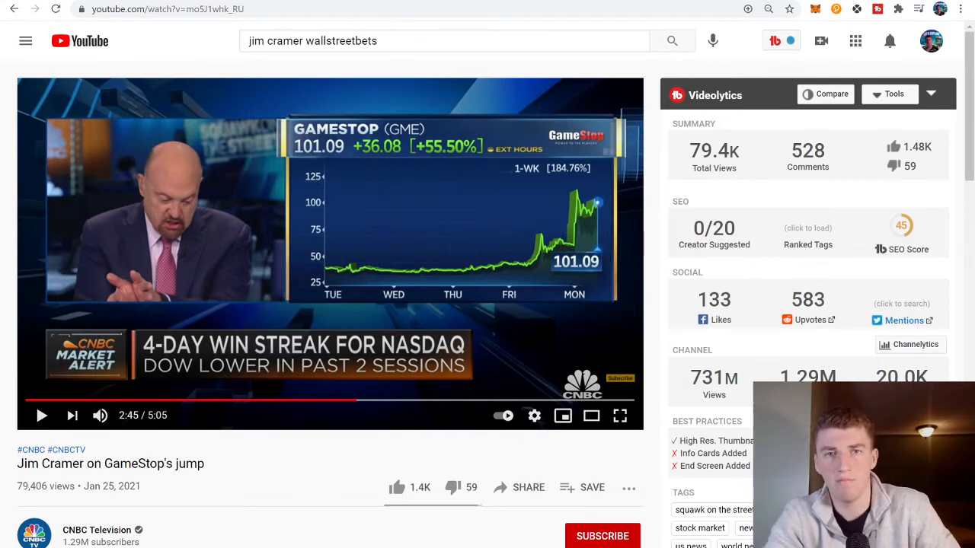
Switch to the 0xMaki Twitter thread and read through its opening tweets.
click(167, 10)
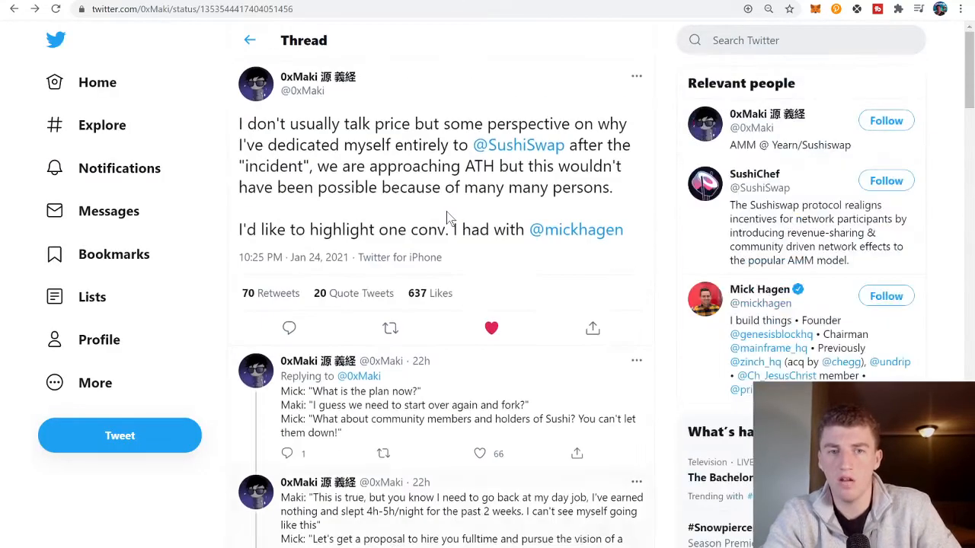
scroll(up, 3)
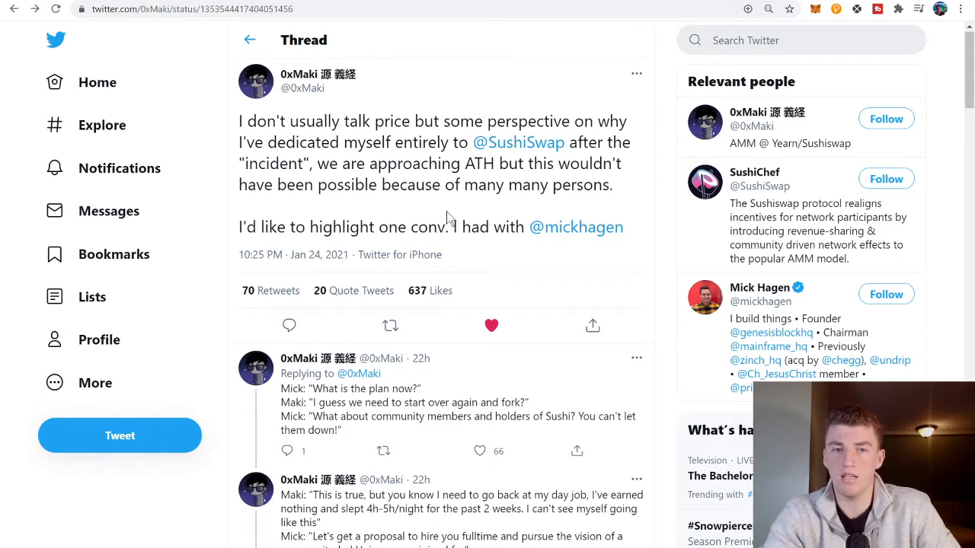
scroll(down, 3)
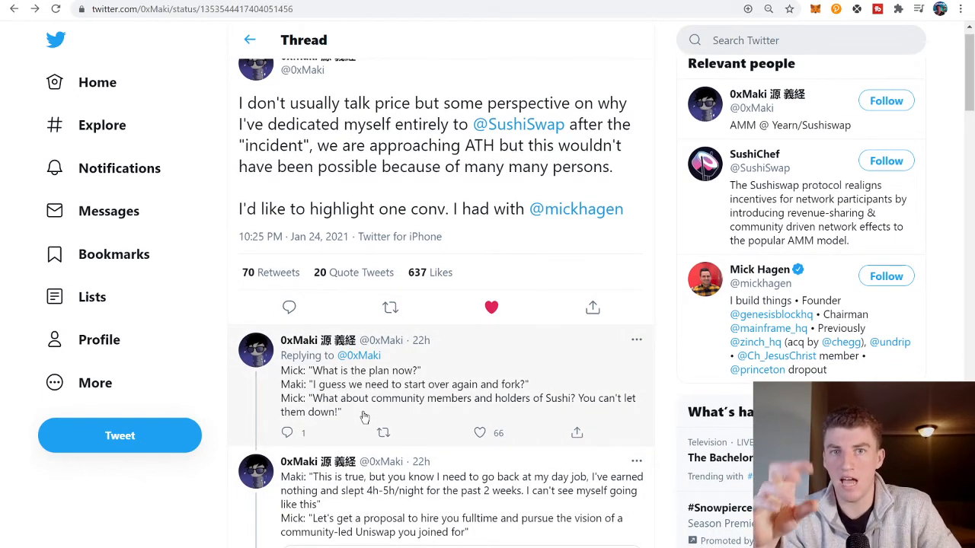
scroll(down, 3)
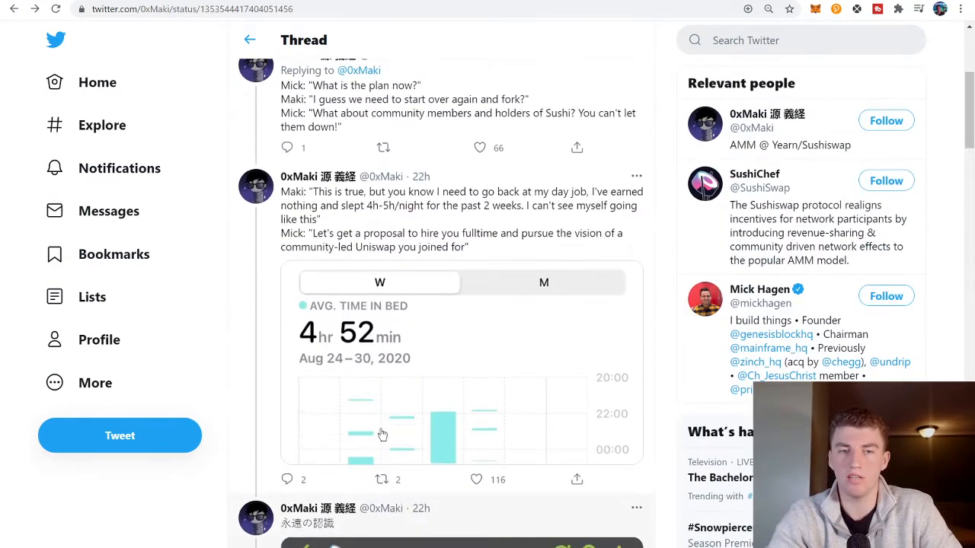
scroll(up, 3)
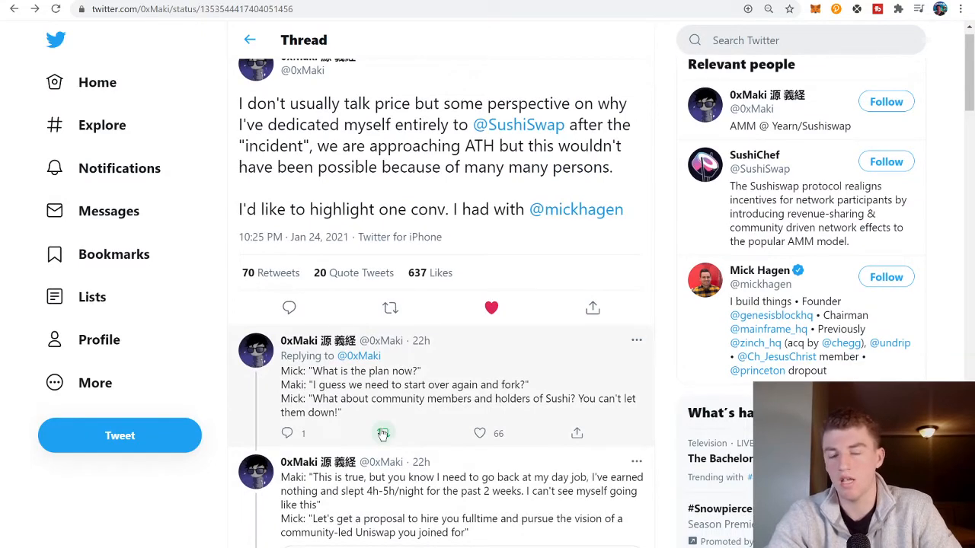
mouse_move(385, 324)
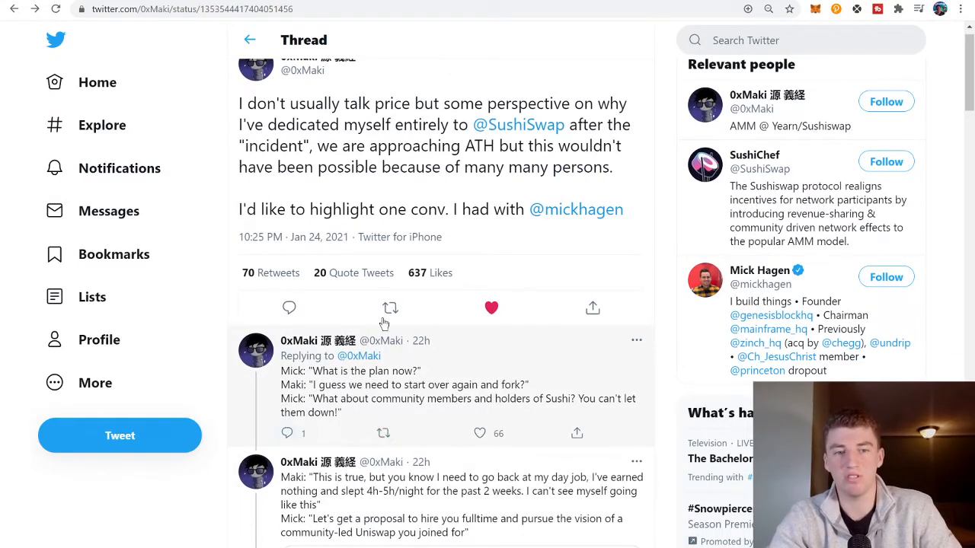
mouse_move(338, 385)
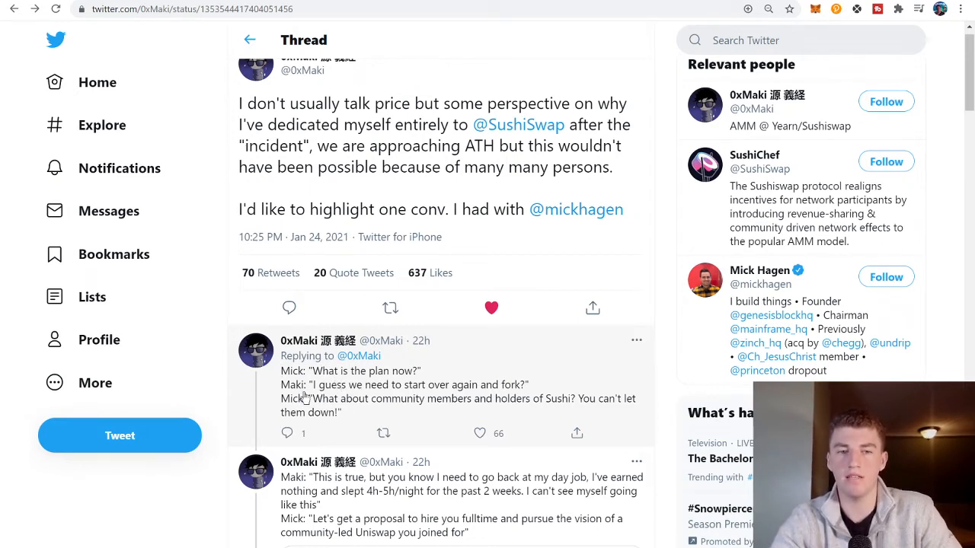
mouse_move(495, 392)
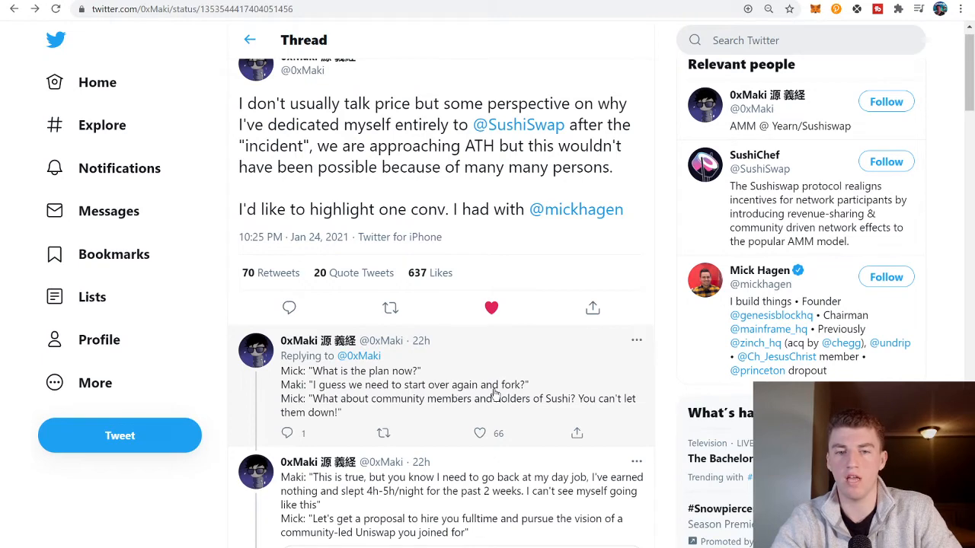
scroll(up, 3)
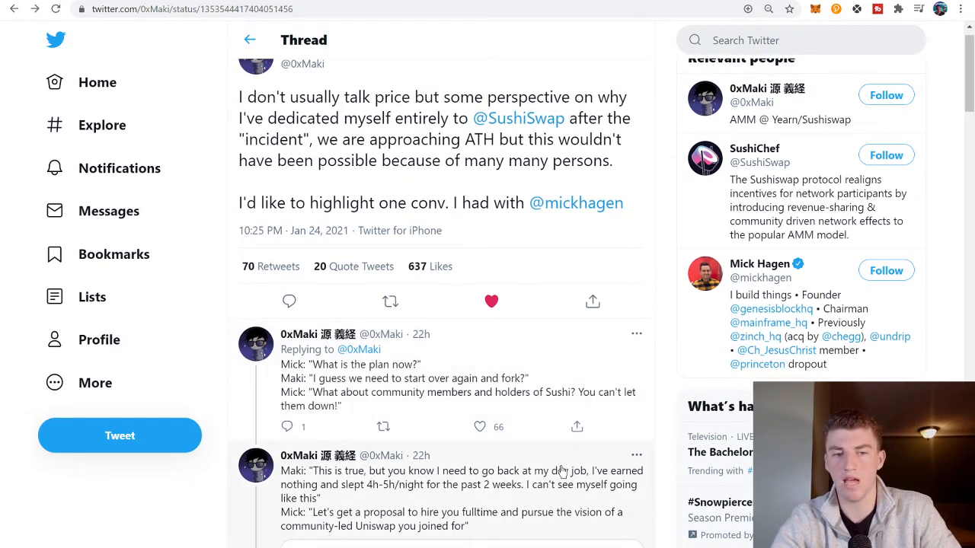
Scroll down to the oath tweet and highlight the 'respect the ETH ethos' line.
scroll(down, 3)
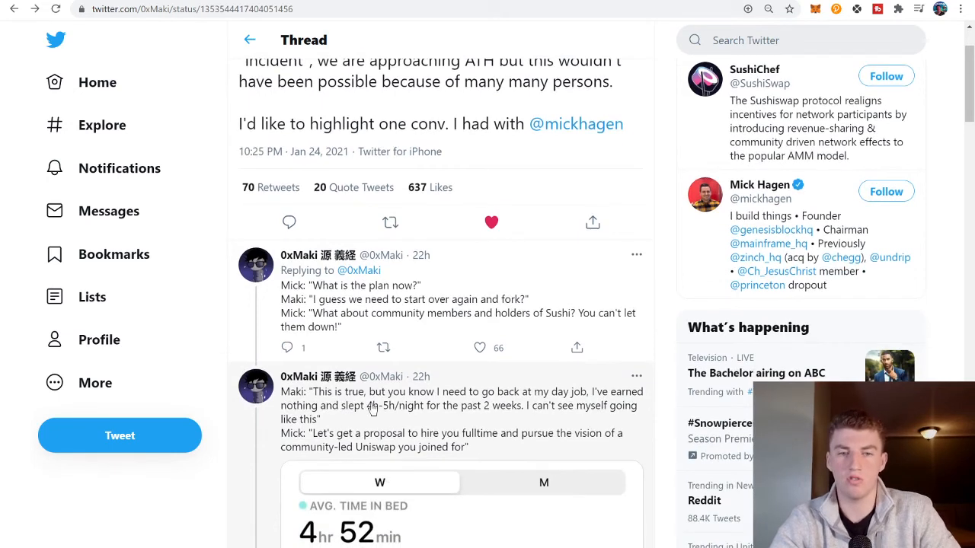
mouse_move(441, 403)
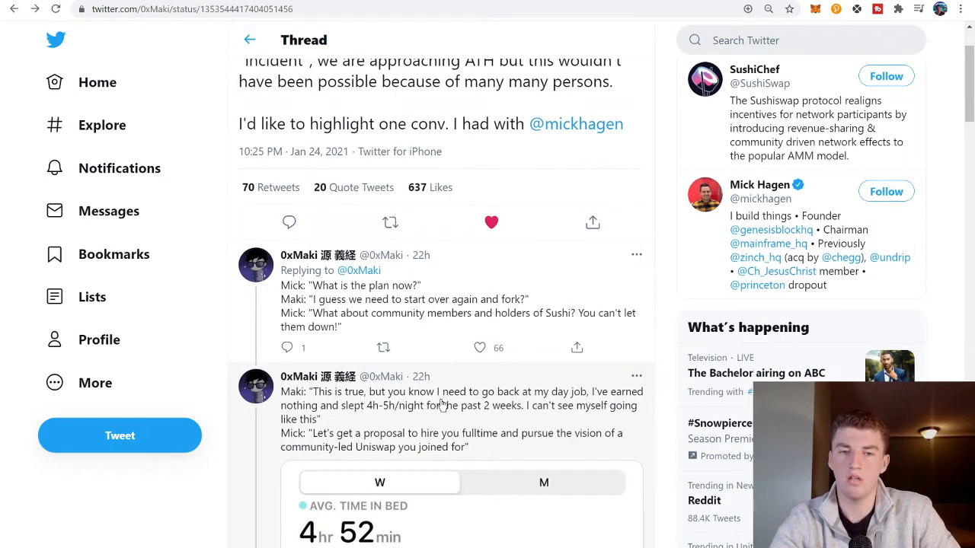
mouse_move(524, 415)
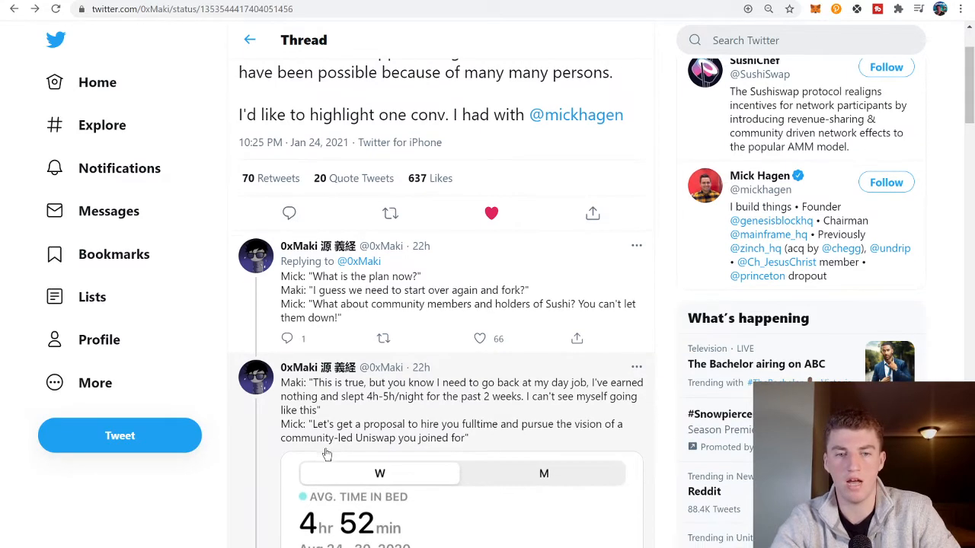
mouse_move(569, 416)
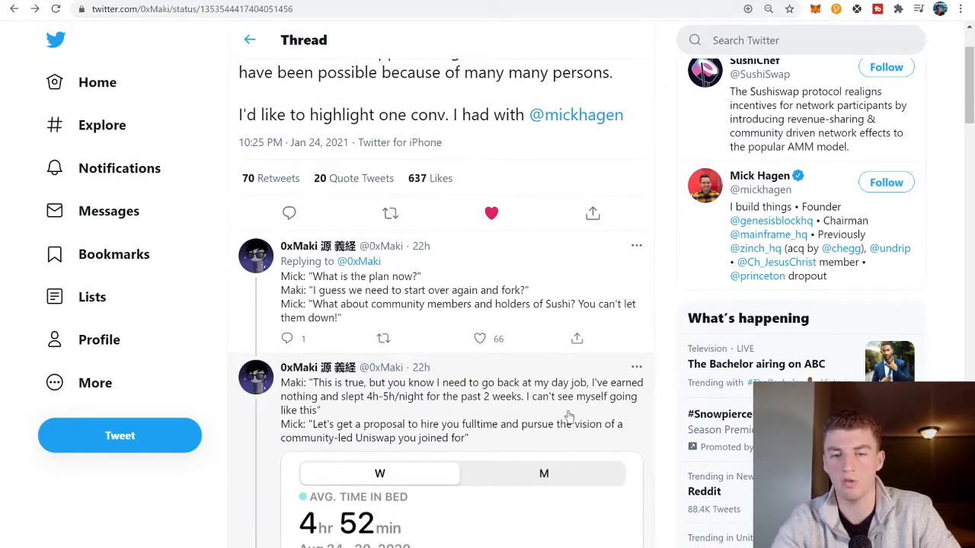
mouse_move(464, 411)
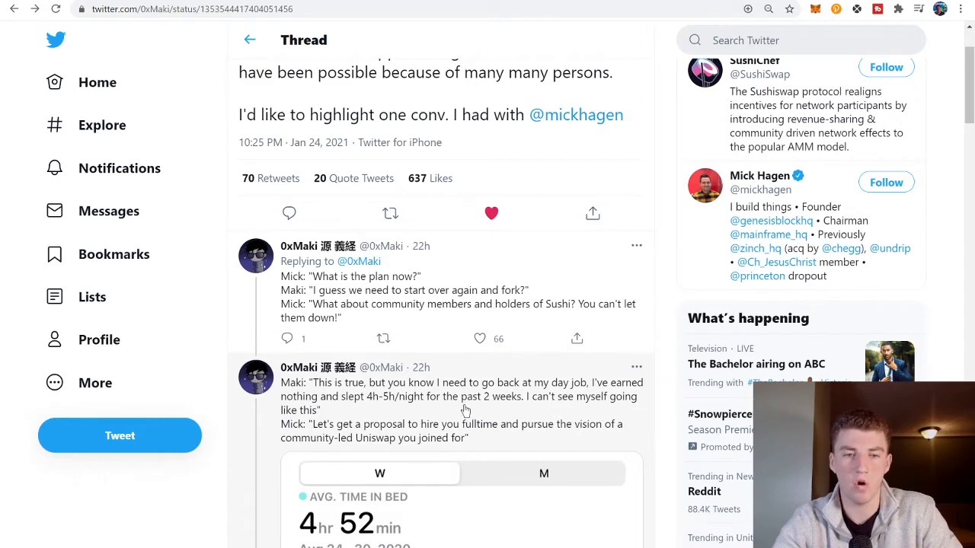
scroll(down, 3)
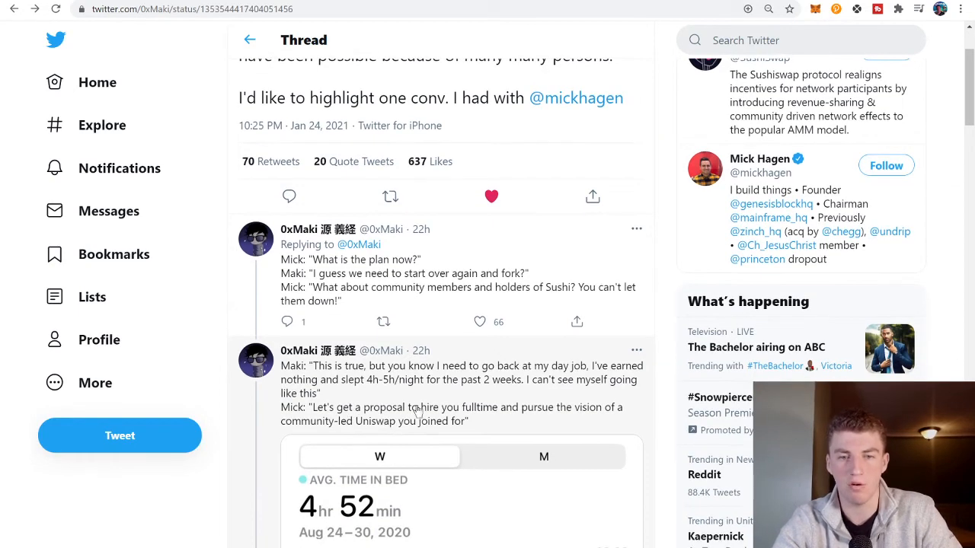
mouse_move(568, 435)
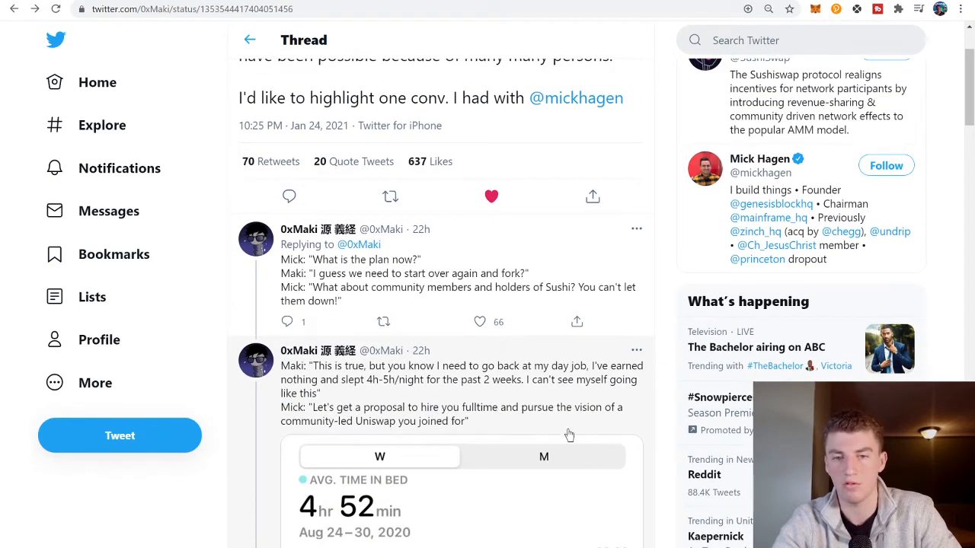
mouse_move(359, 437)
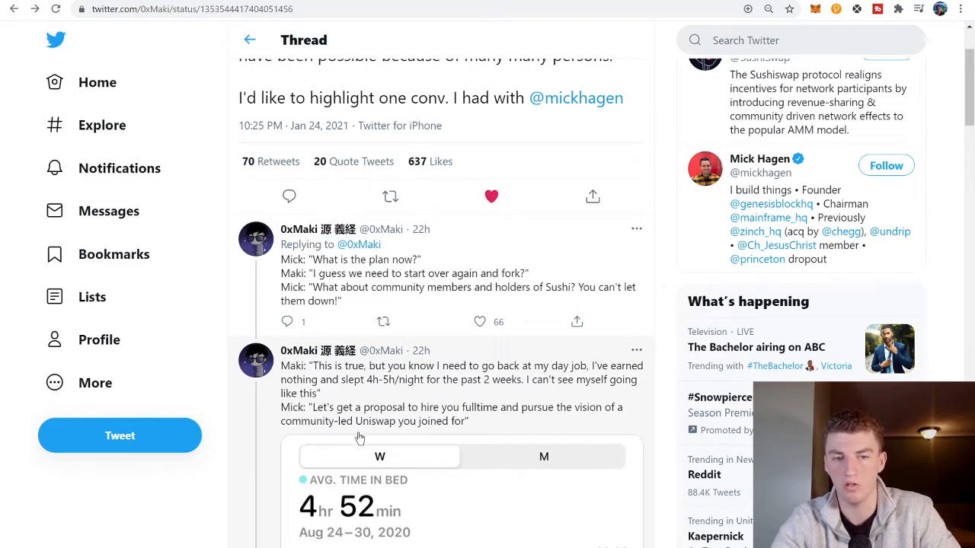
scroll(down, 3)
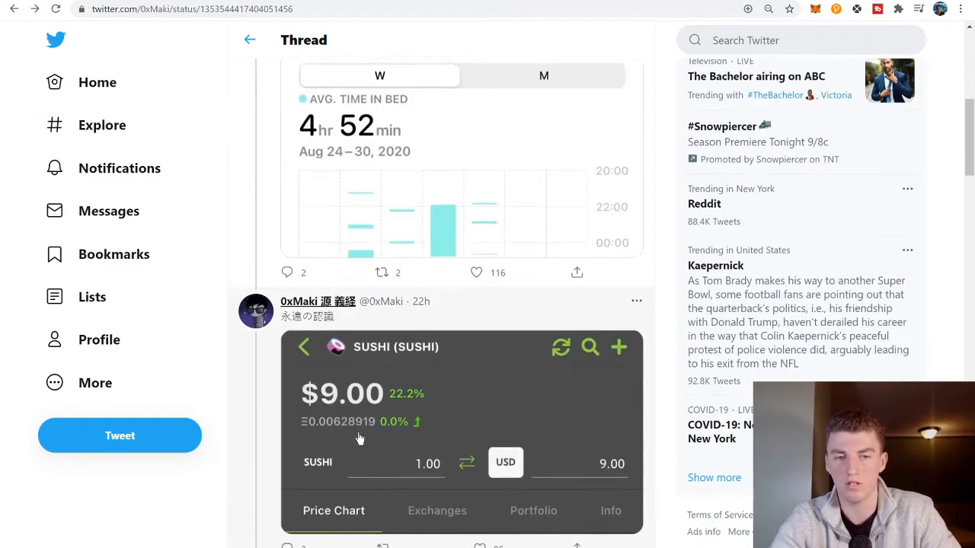
scroll(down, 3)
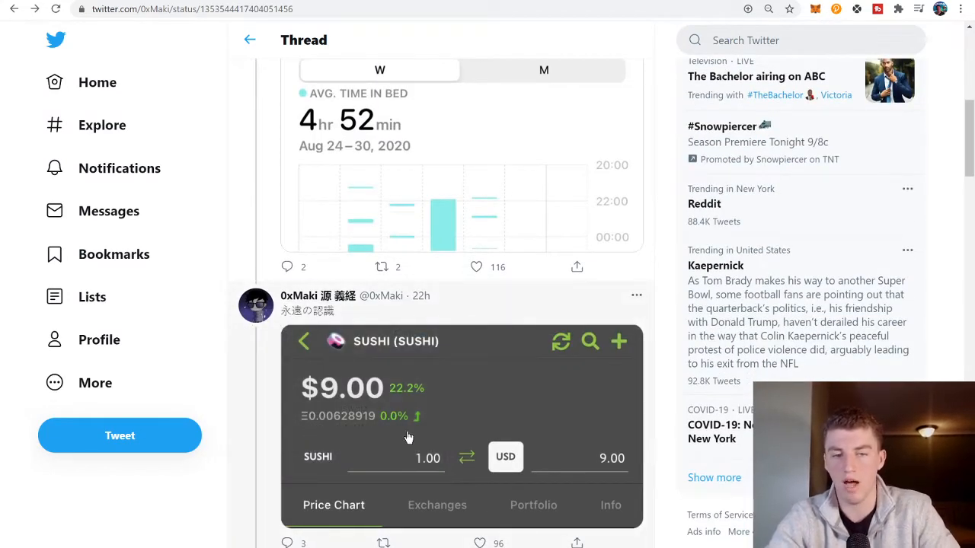
scroll(down, 3)
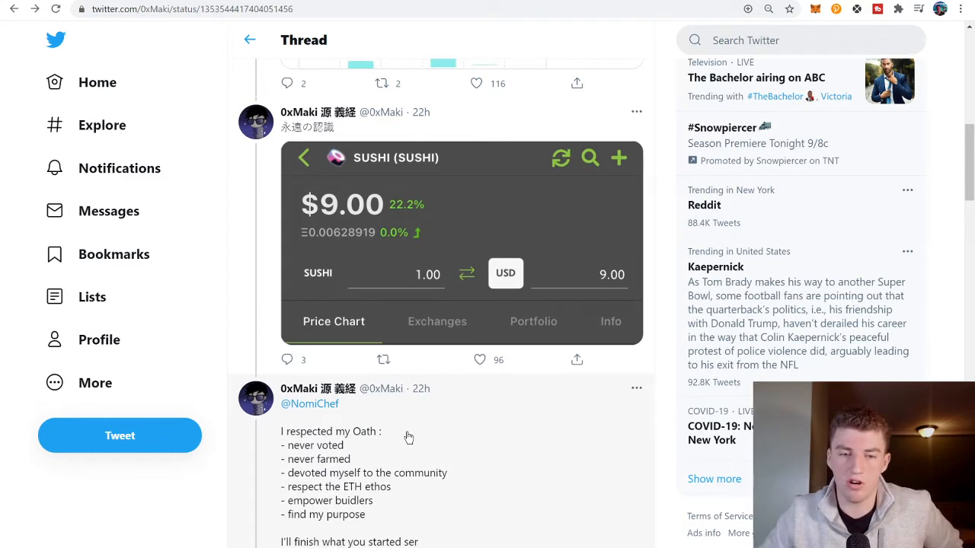
double_click(378, 486)
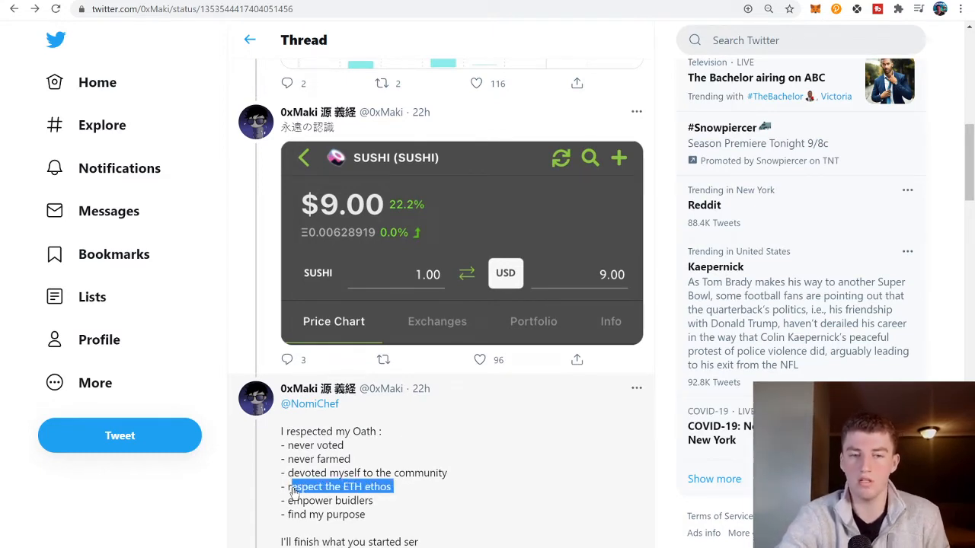
mouse_move(295, 489)
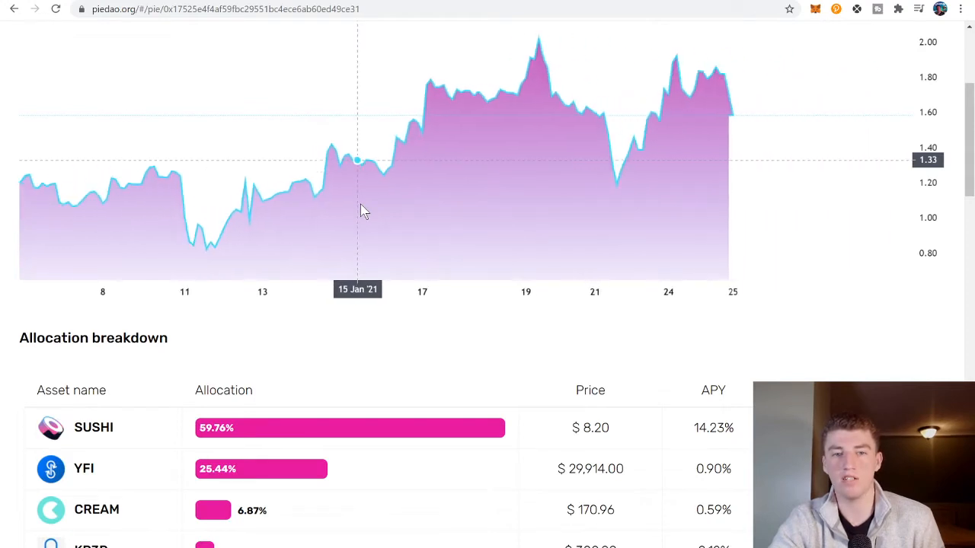
scroll(up, 3)
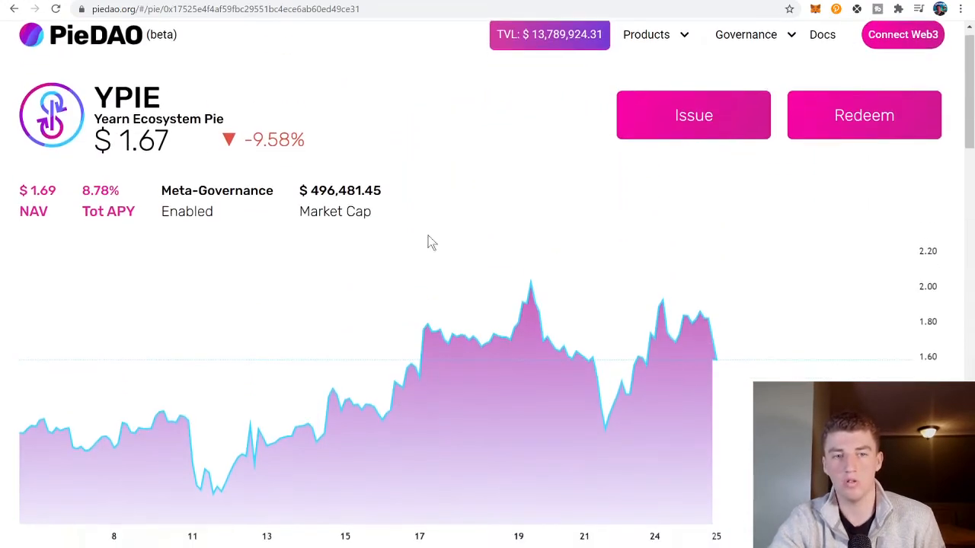
scroll(up, 3)
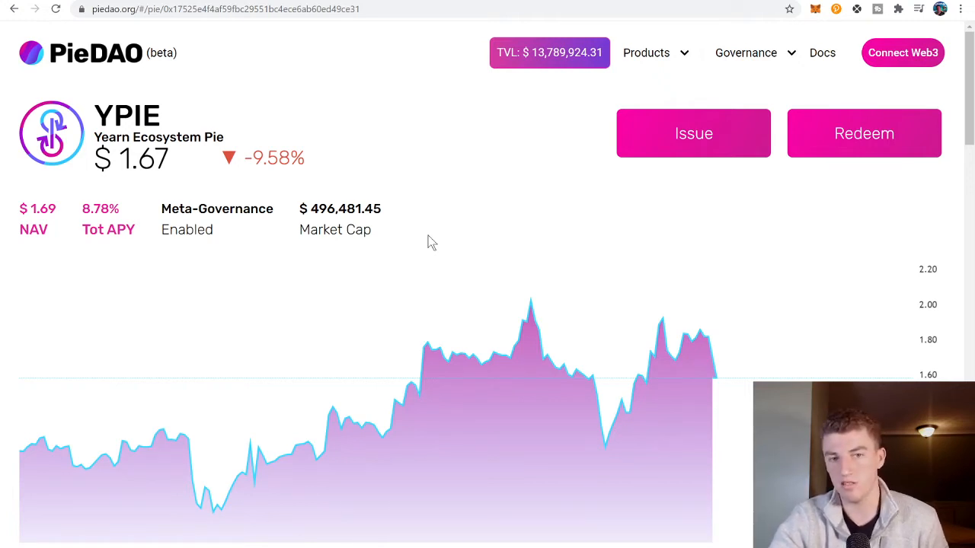
mouse_move(312, 53)
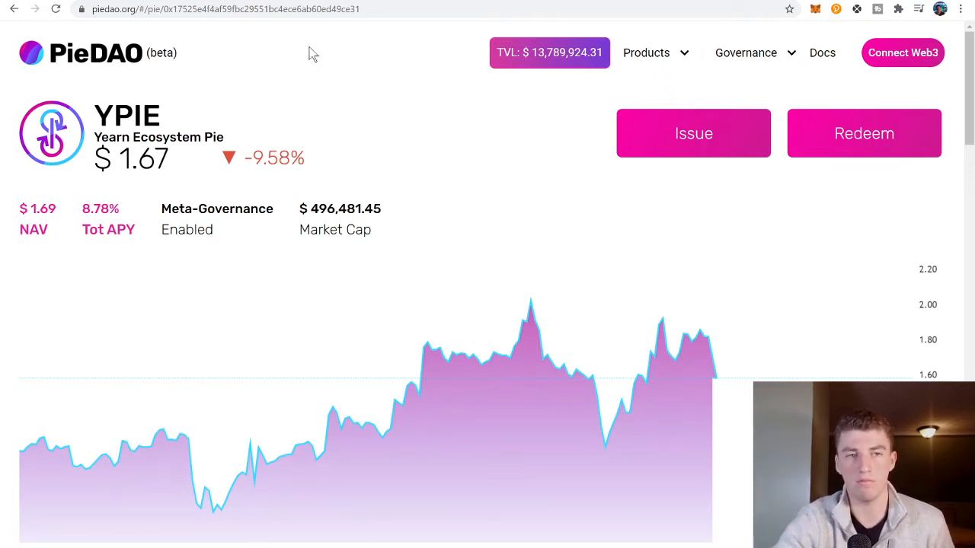
scroll(down, 3)
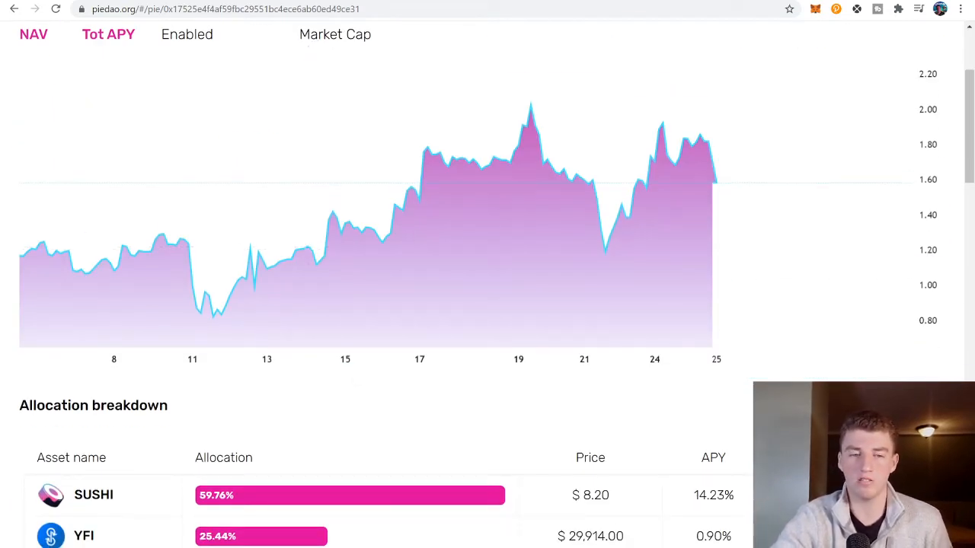
scroll(down, 3)
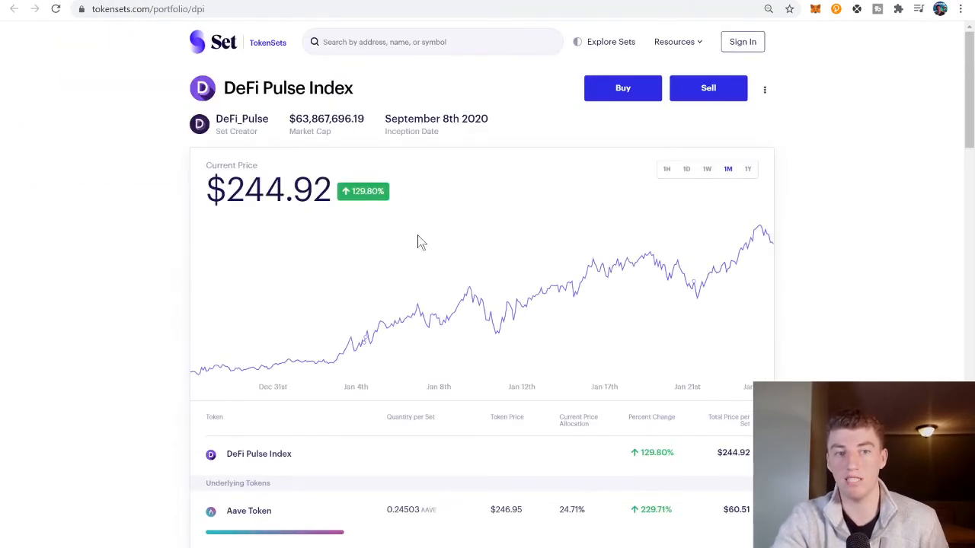
mouse_move(291, 266)
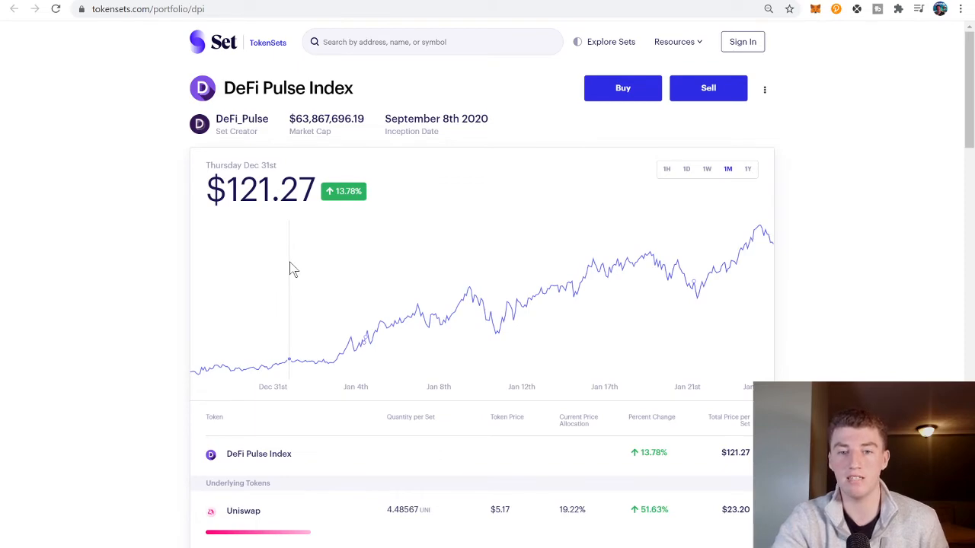
scroll(down, 3)
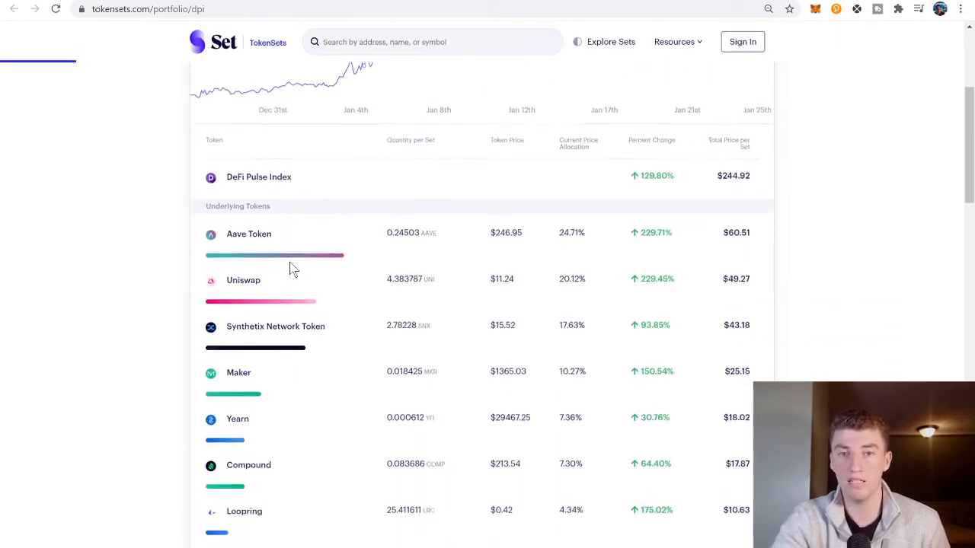
scroll(down, 3)
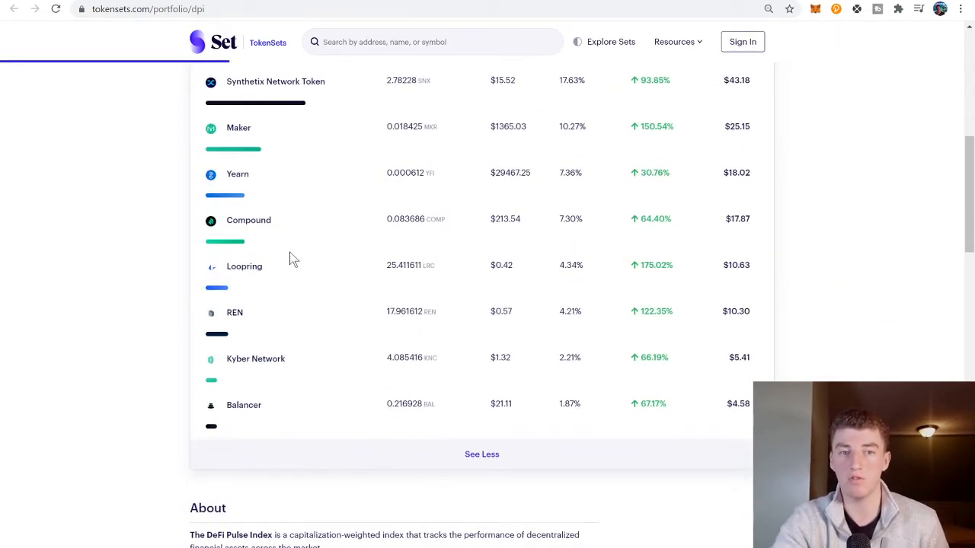
scroll(up, 3)
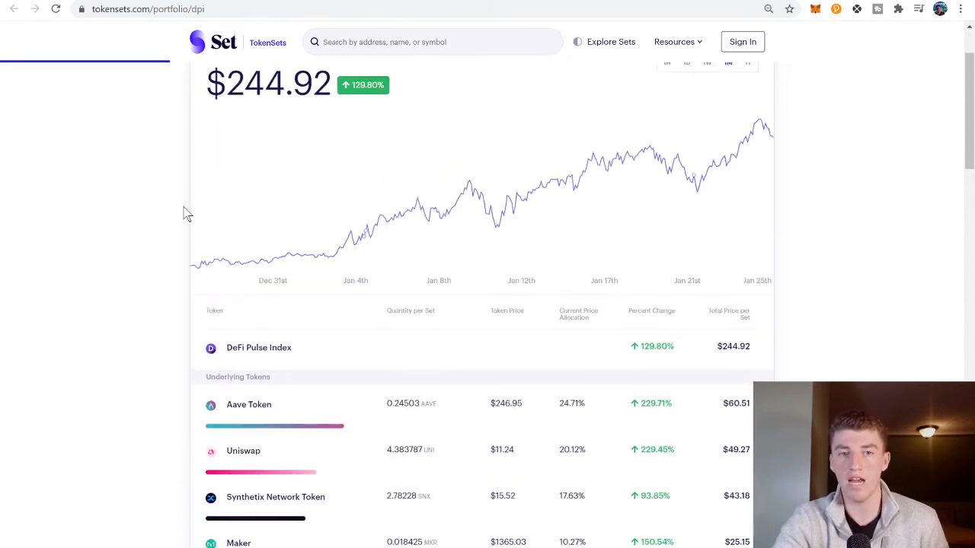
mouse_move(99, 282)
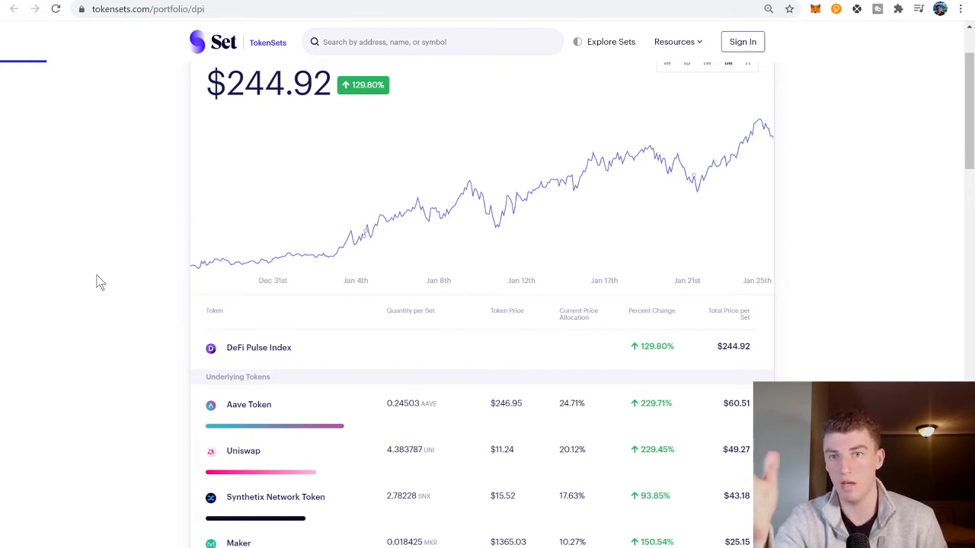
mouse_move(273, 240)
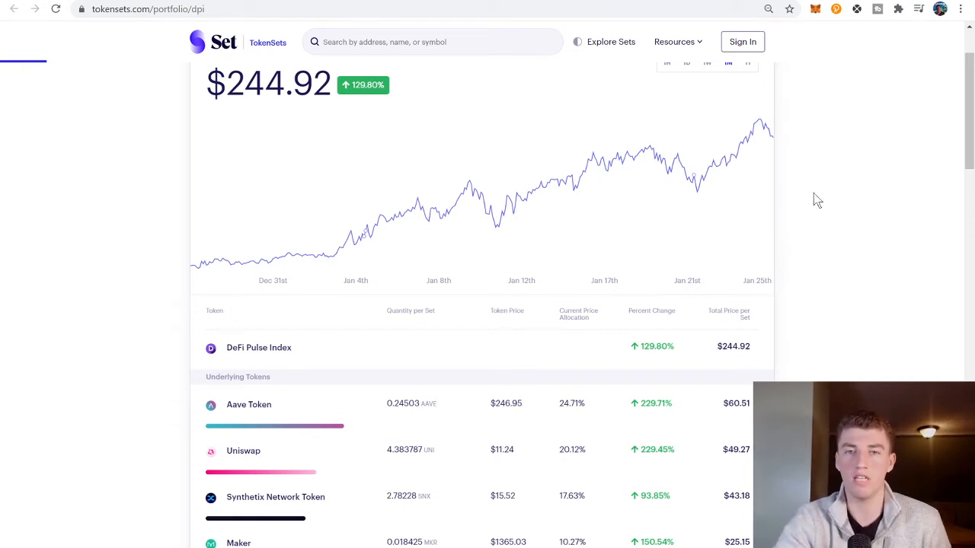
mouse_move(782, 191)
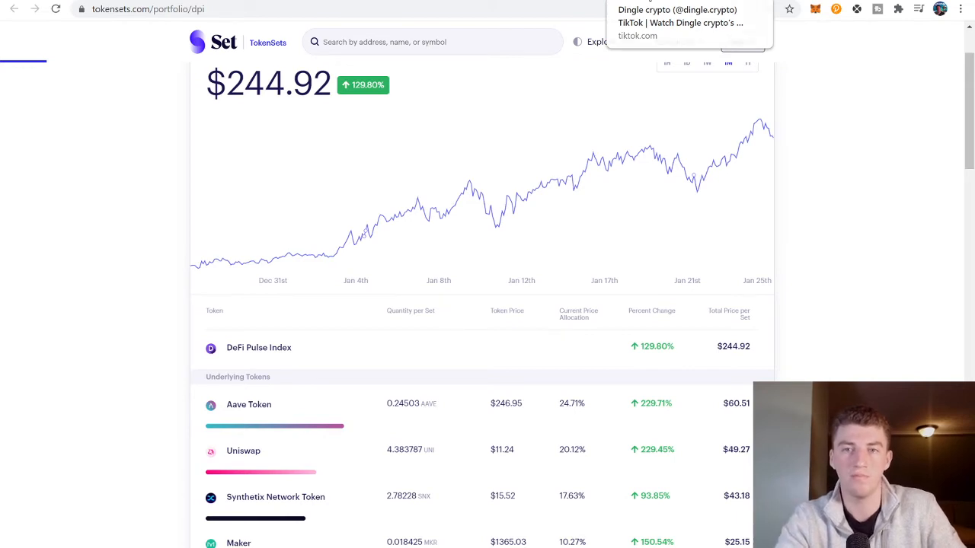
click(680, 23)
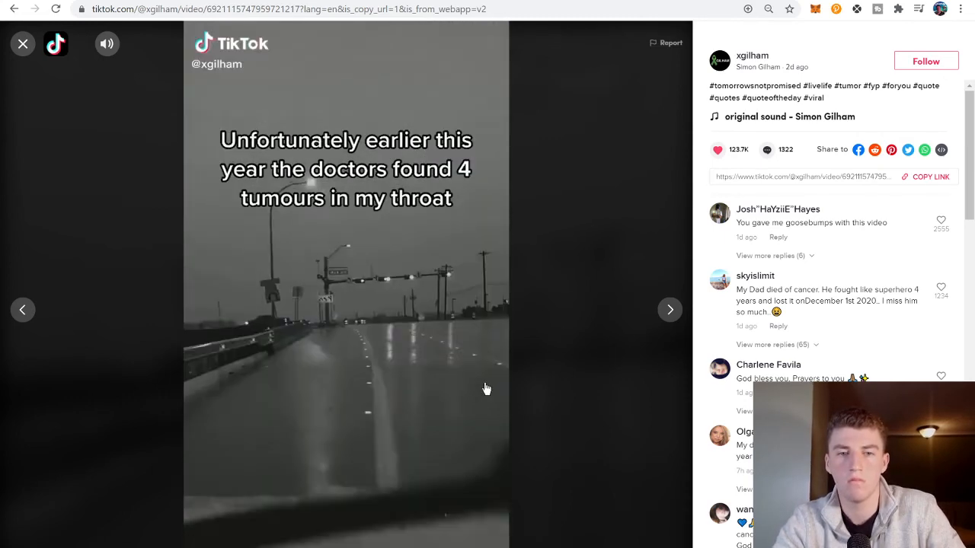
click(345, 310)
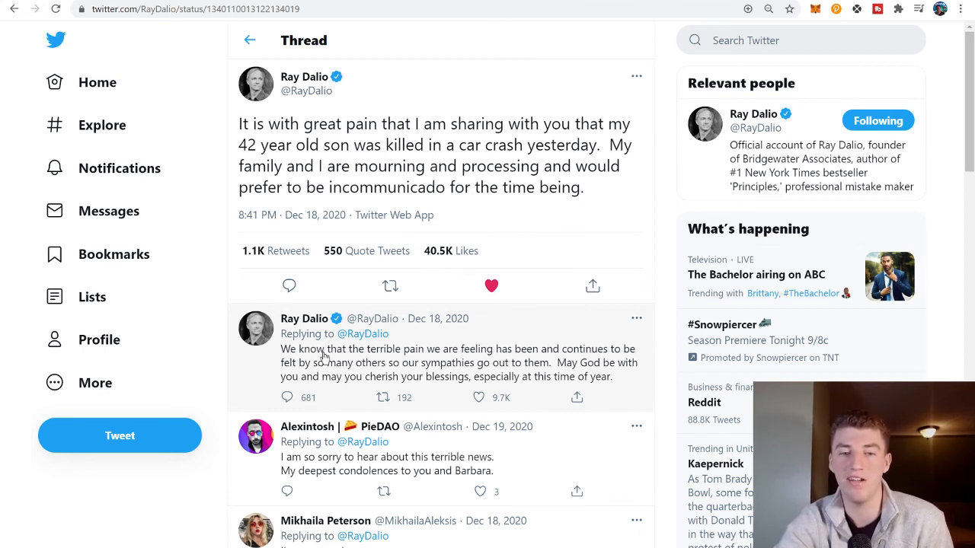
mouse_move(408, 369)
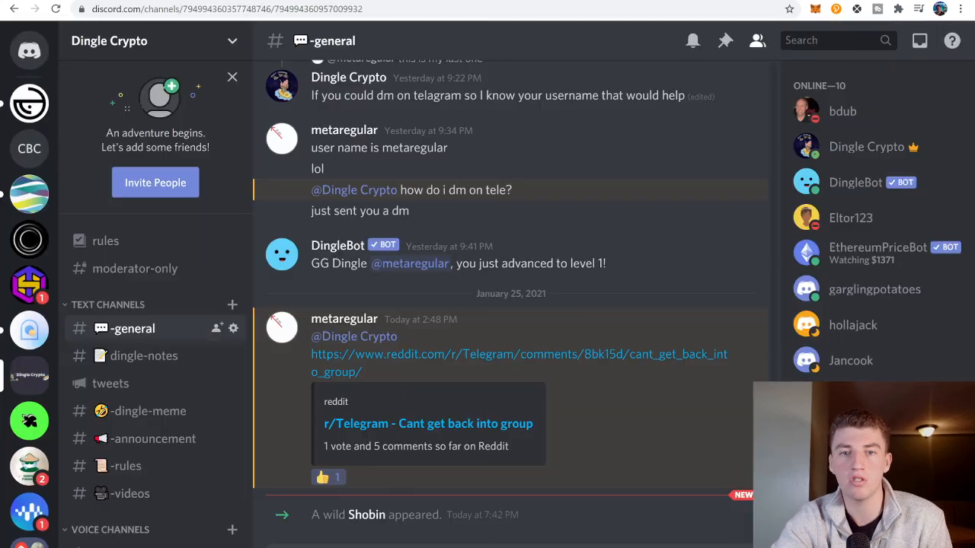
mouse_move(473, 359)
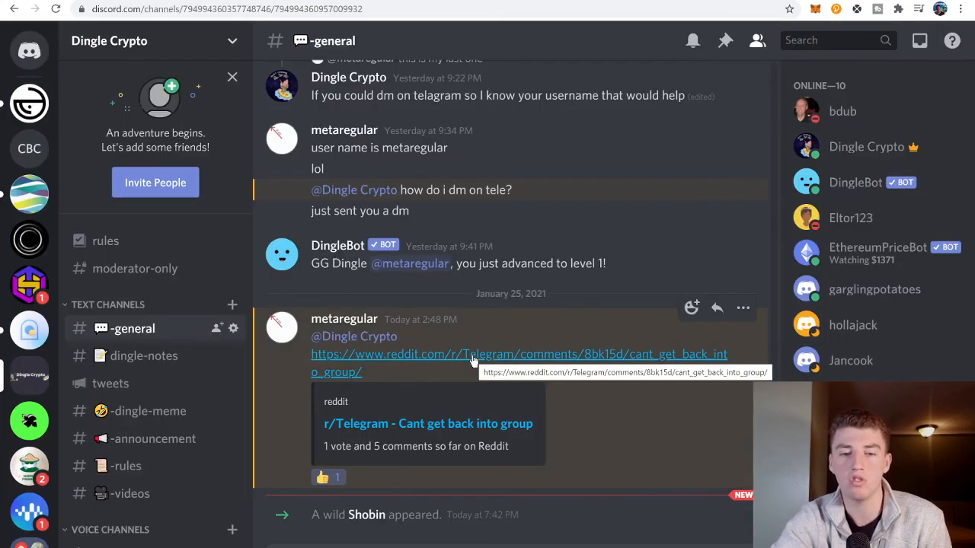